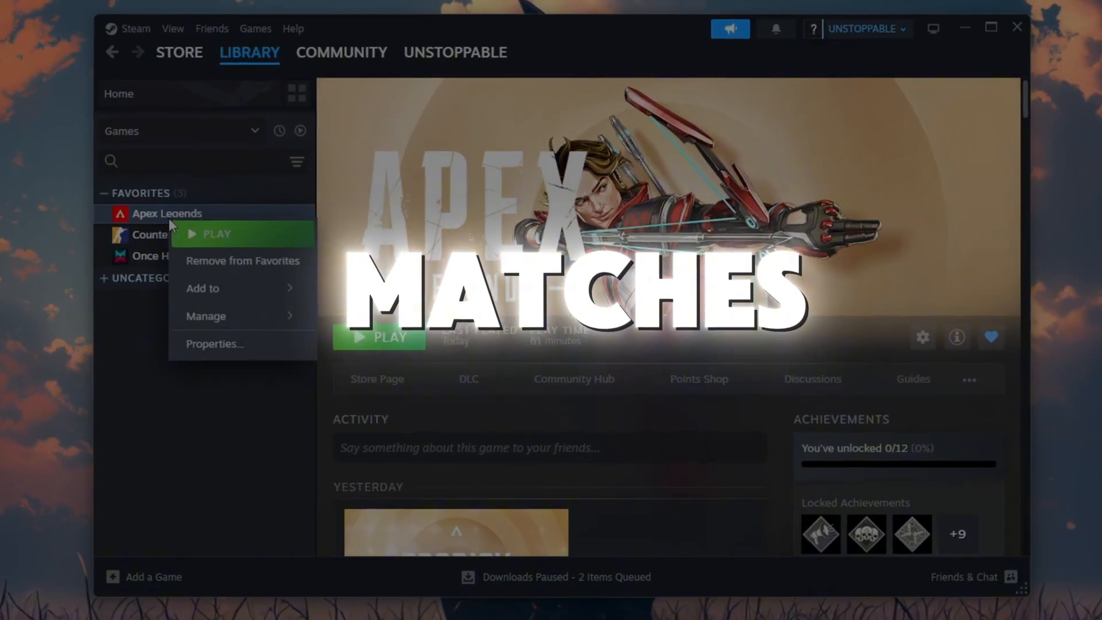
Step: Leave the Apex Legends library page and enter %userprofile%\Saved Games\Respawn\Apex\local in Run
click(215, 343)
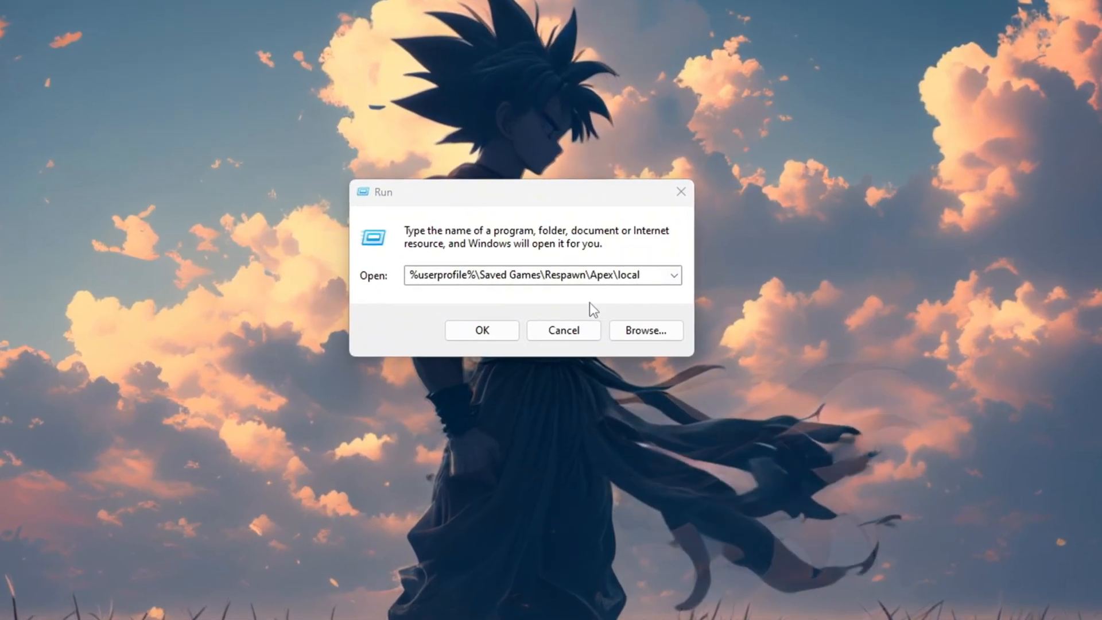
Step: Show the Apex local folder and select the videoconfig file for editing
click(481, 331)
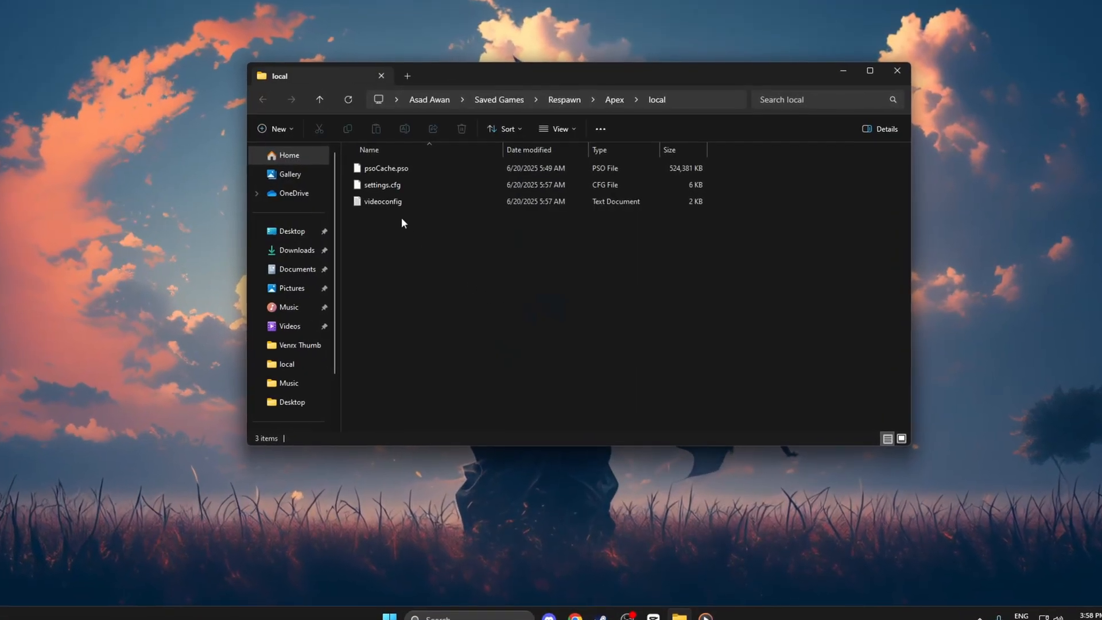
click(384, 202)
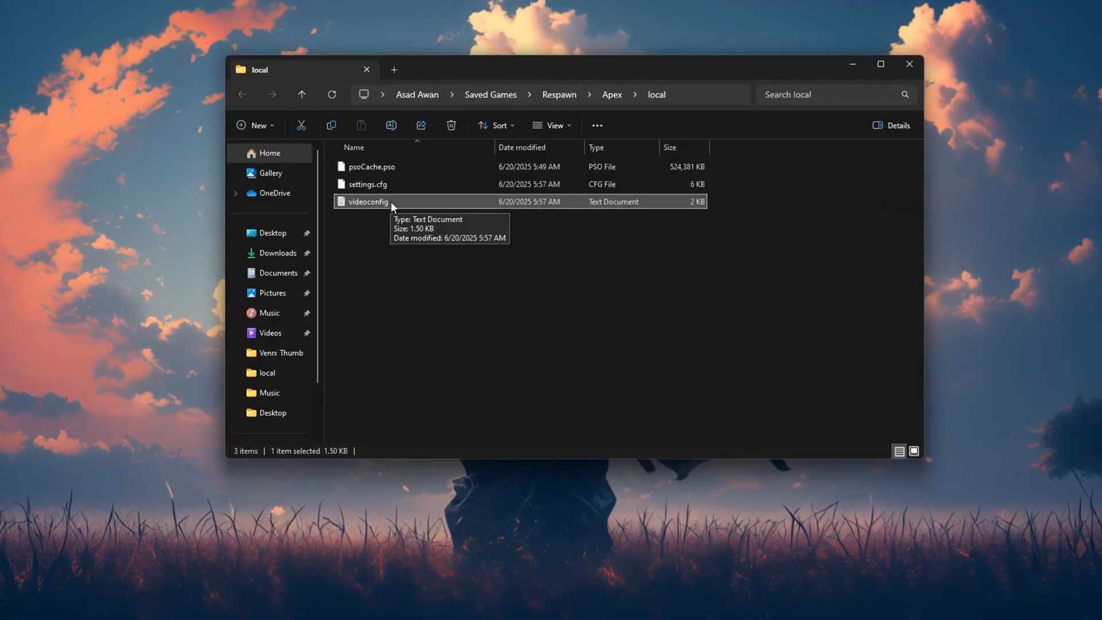
right_click(368, 202)
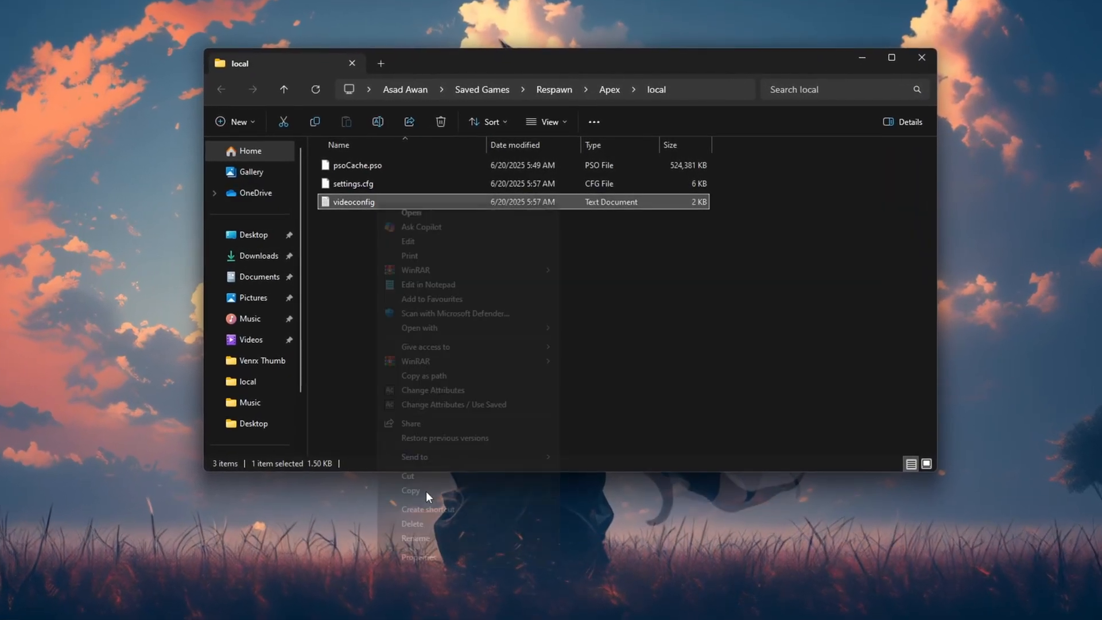
click(420, 557)
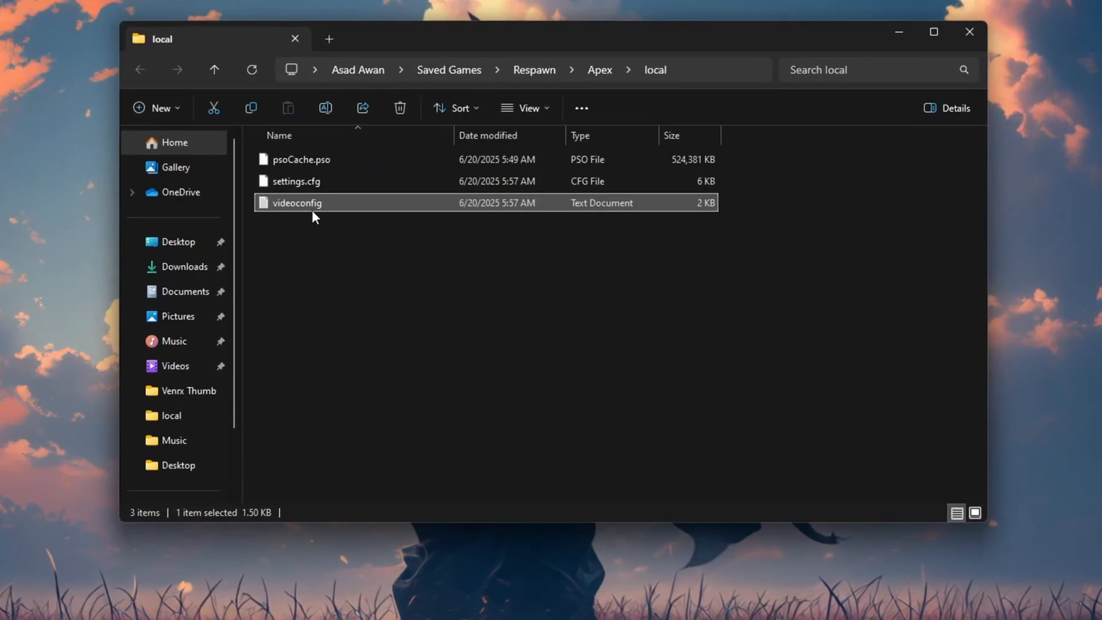
Step: Edit videoconfig in Notepad: csm and dvs 0, resolution 1280×720, stream_memory 3000000, LOD scale 0.35, then save
double_click(296, 202)
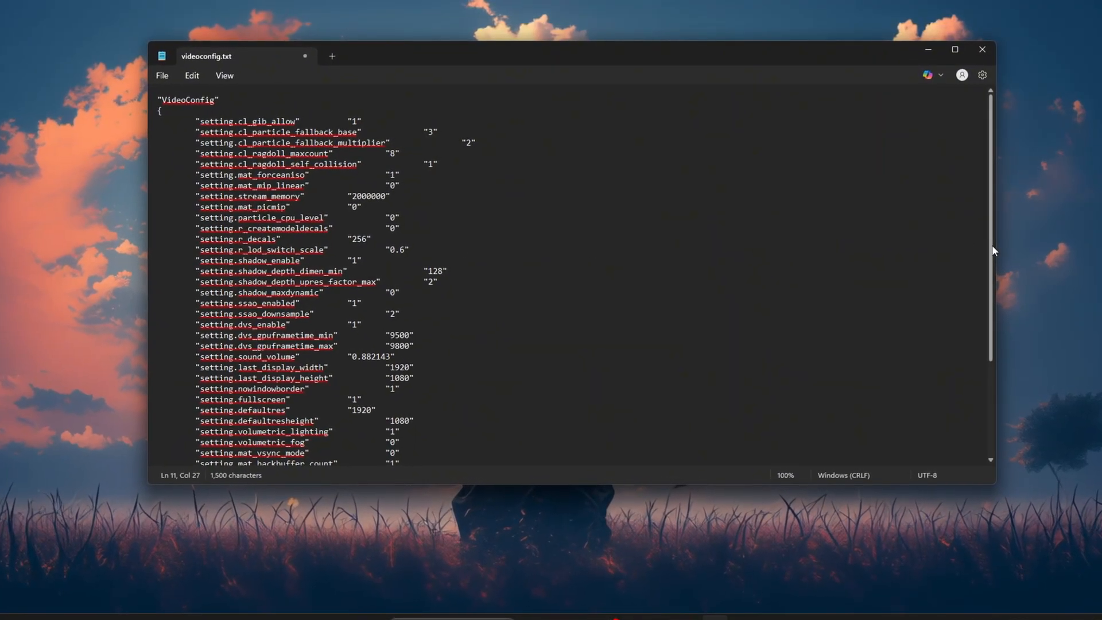
scroll(down, 3)
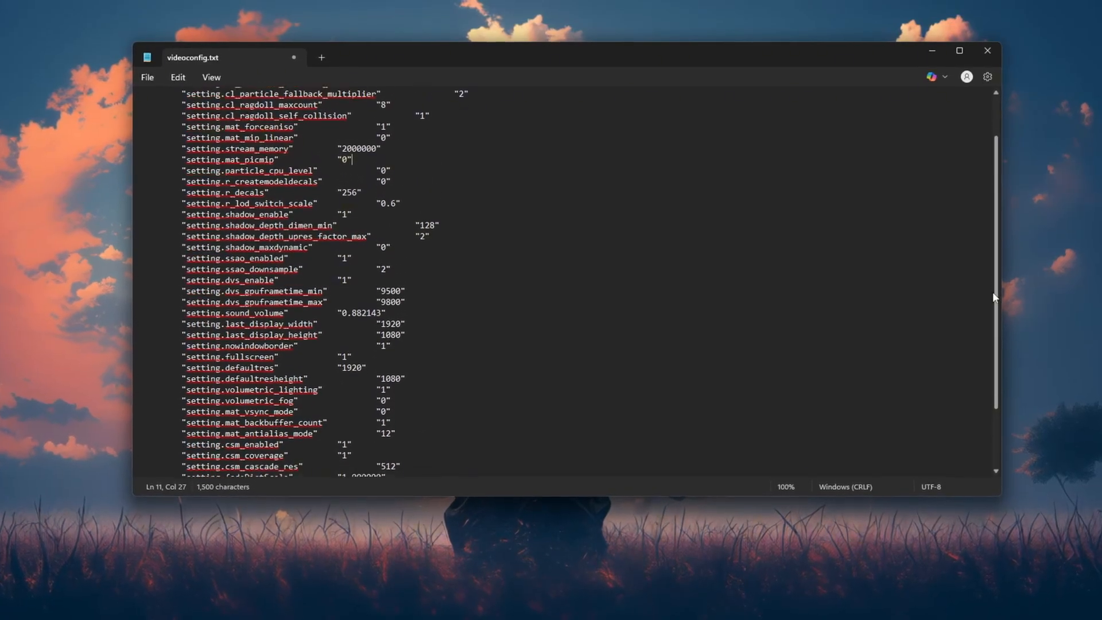
scroll(down, 3)
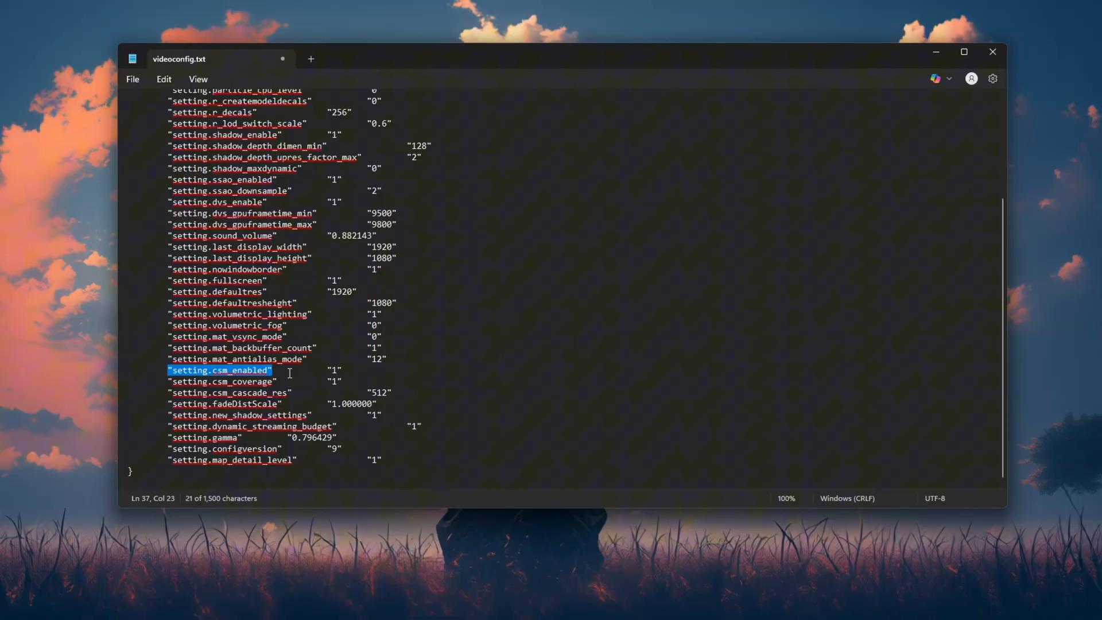
text(0)
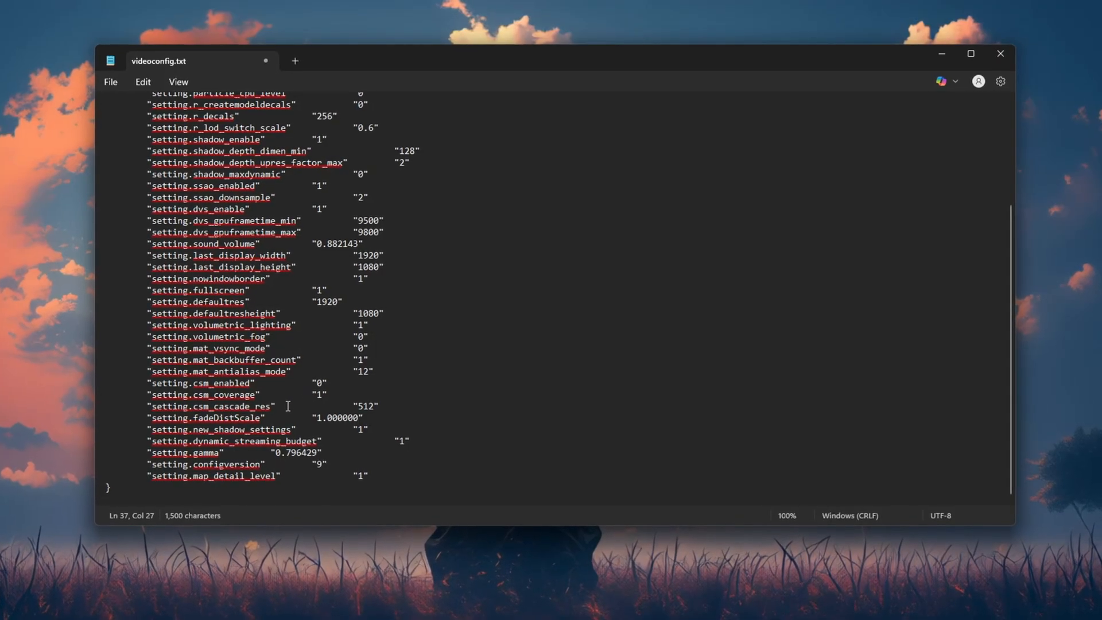
double_click(204, 405)
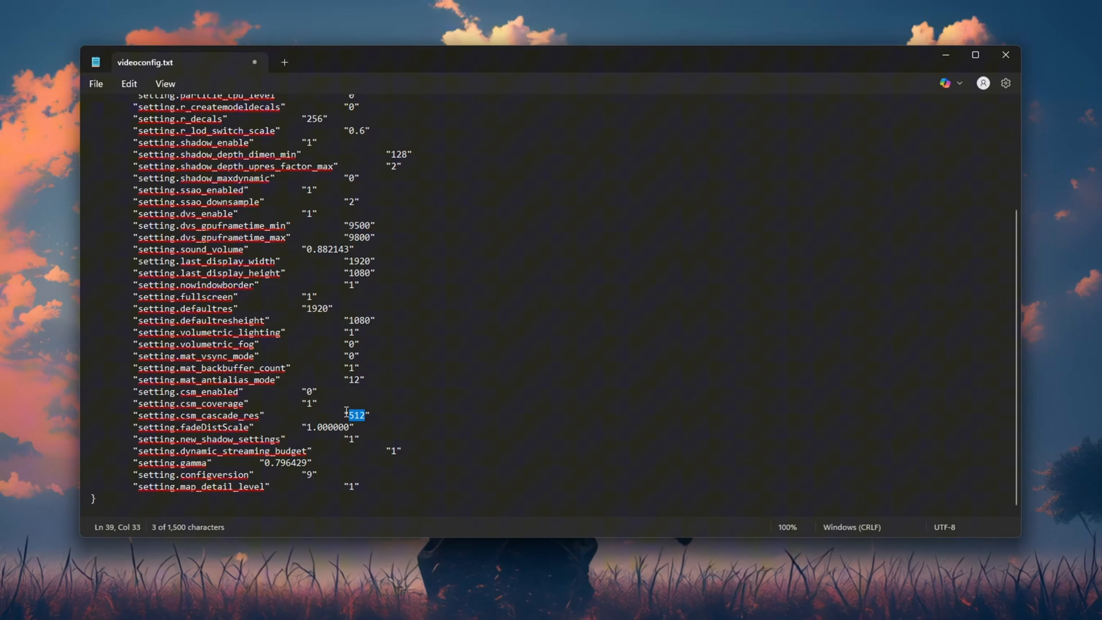
text(000000")
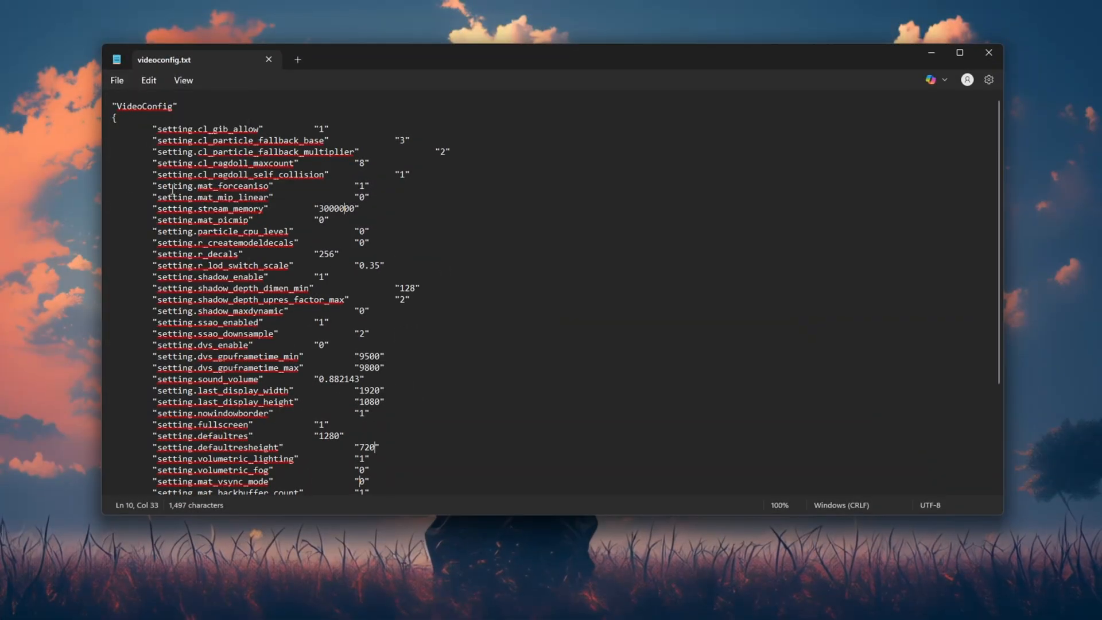
Step: Mark the videoconfig file as Read-only in its Properties
right_click(341, 218)
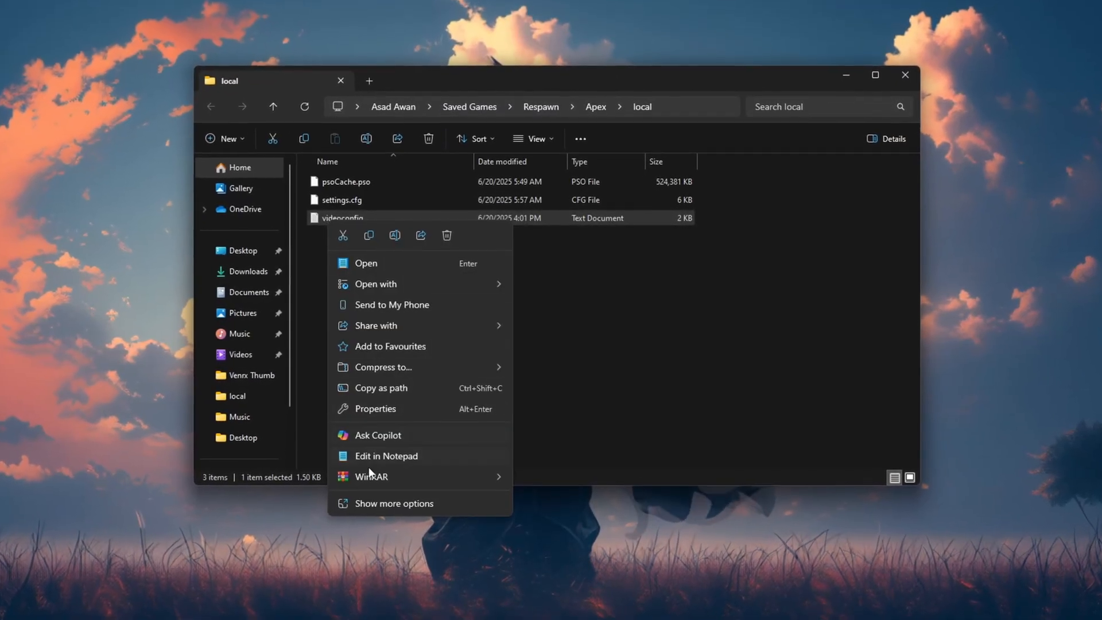
click(376, 409)
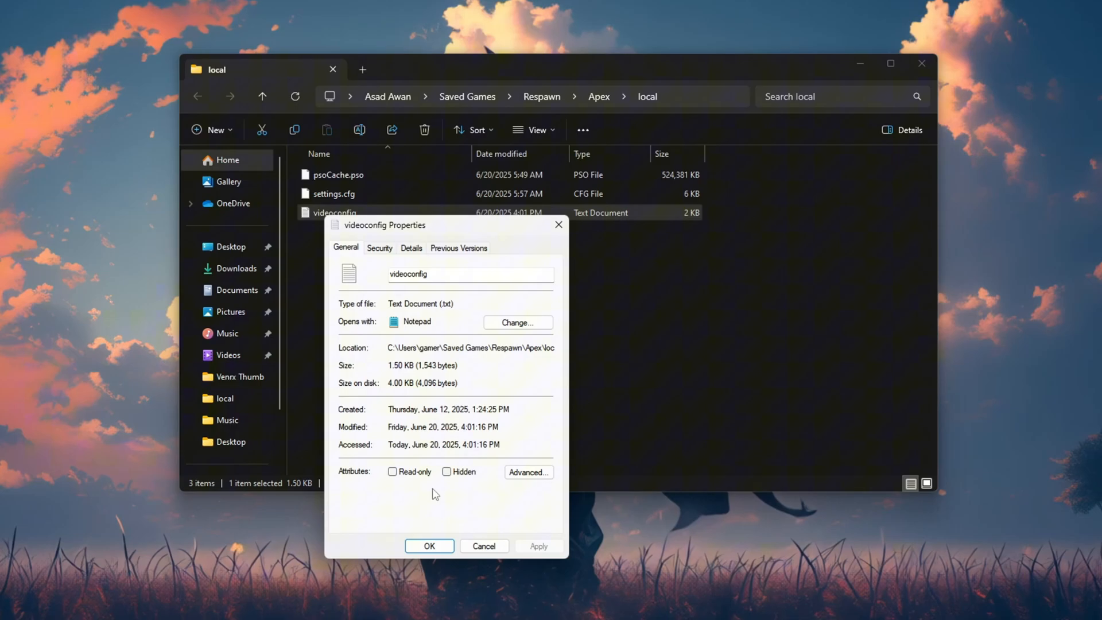
click(393, 471)
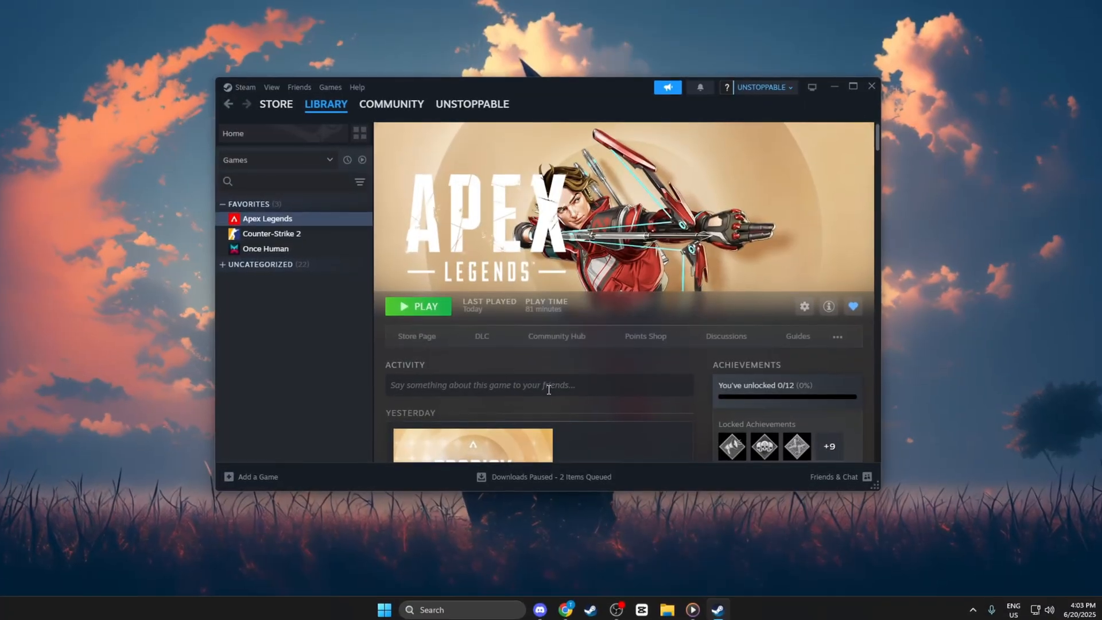
Step: Paste "+fps_max 0 -novid -high +cl_showfps 1" into Apex Legends' Launch Options and close Properties
right_click(267, 218)
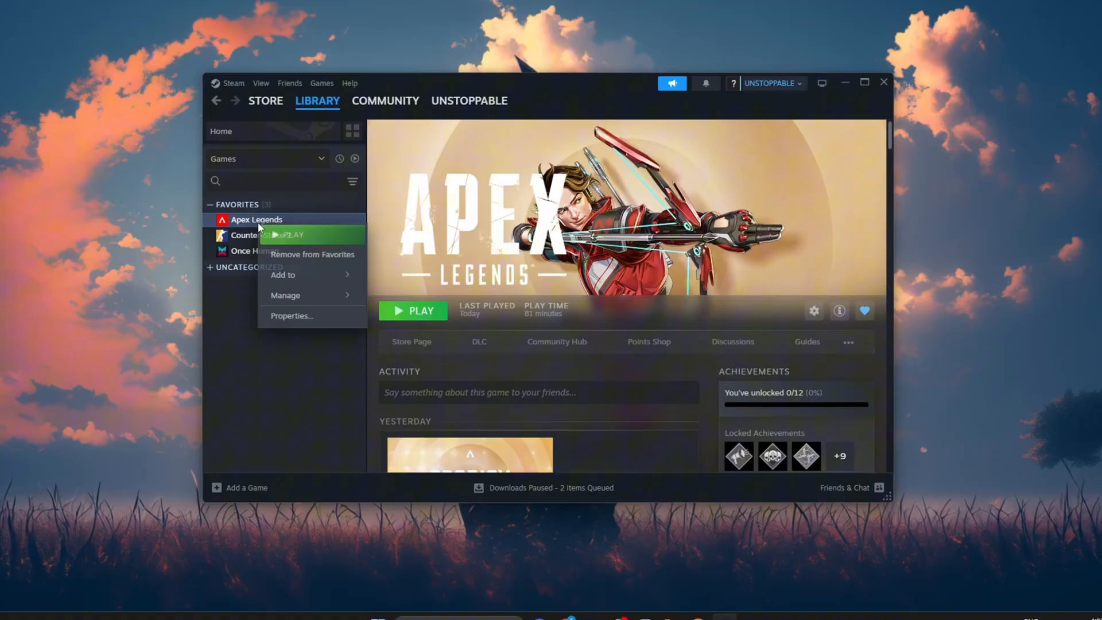
click(290, 316)
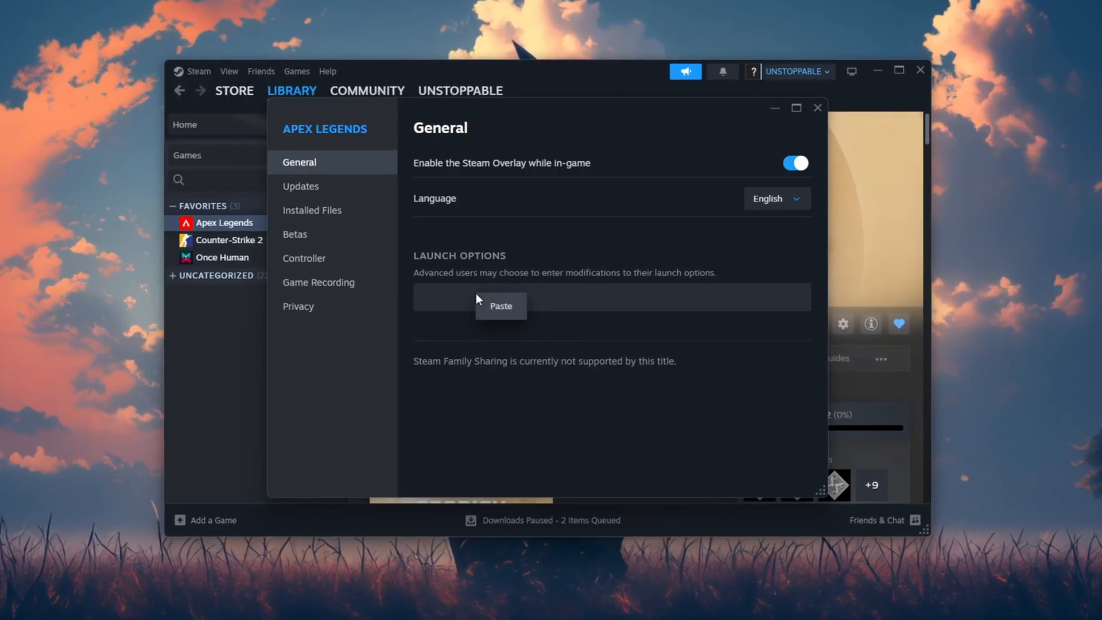
click(499, 306)
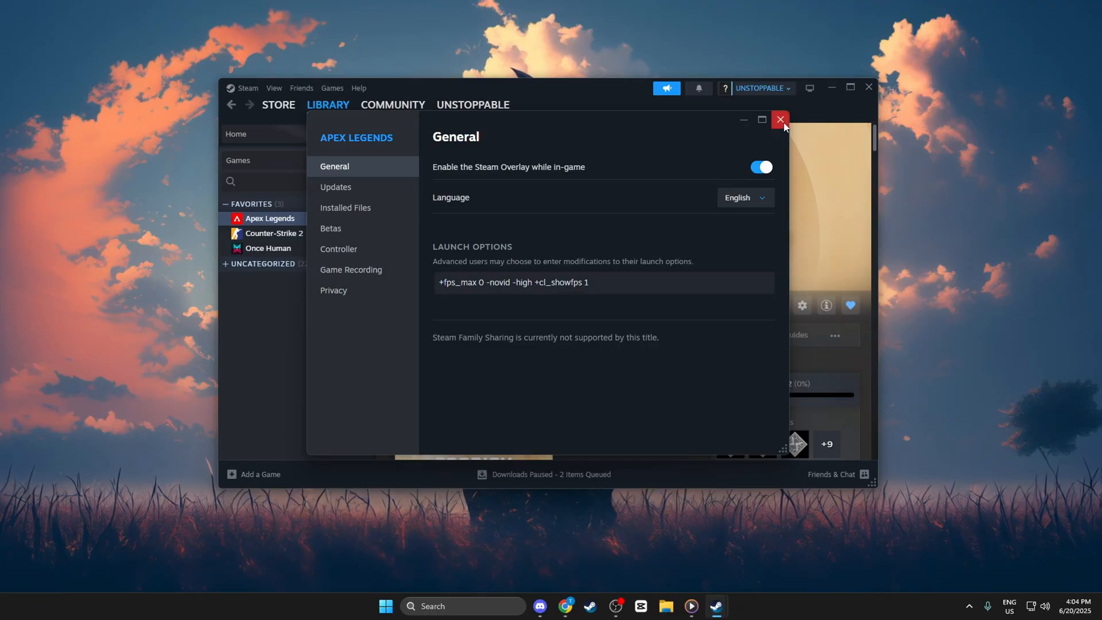
click(779, 119)
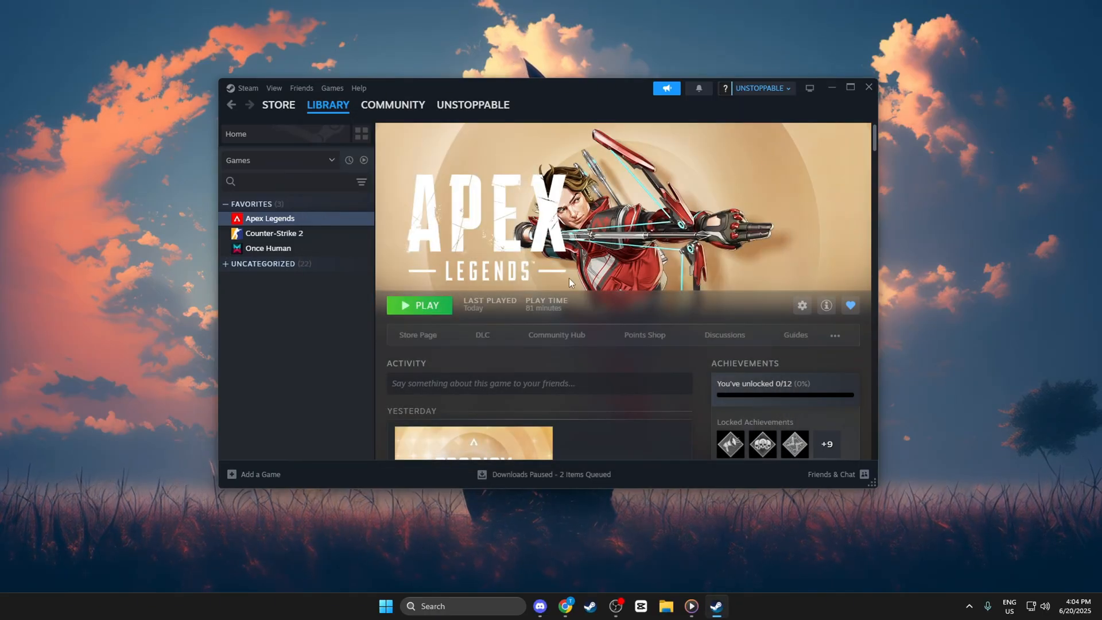
Step: Go to the 1 - Apex Legend Best Priority folder holding the priority registry files
click(418, 305)
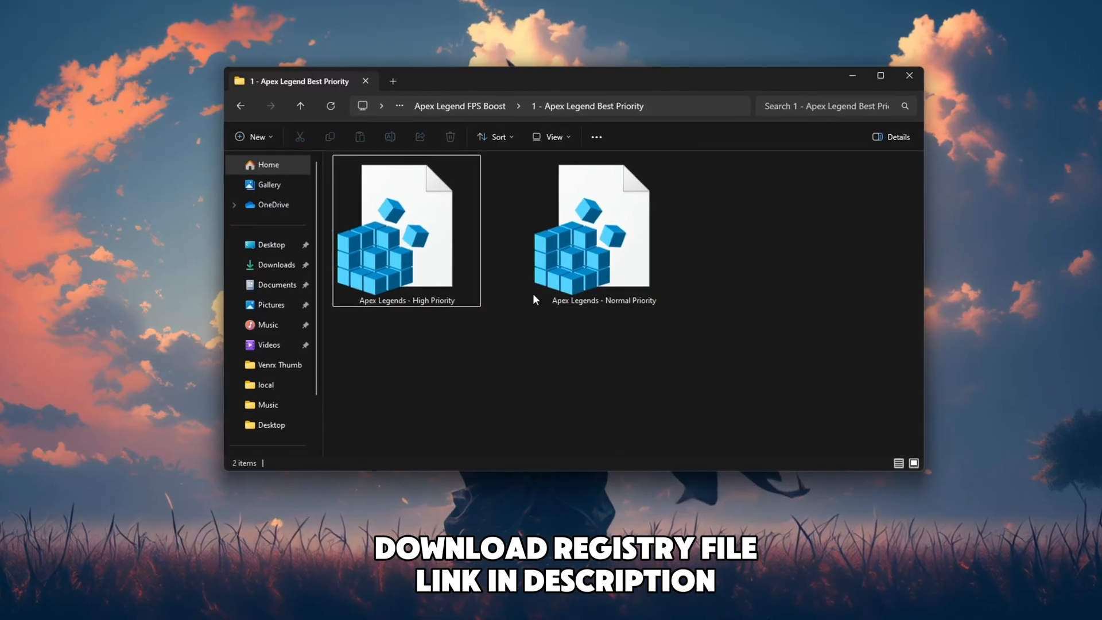
Step: Merge the Apex Legends - High Priority .reg file into the registry, confirming the warning
click(397, 235)
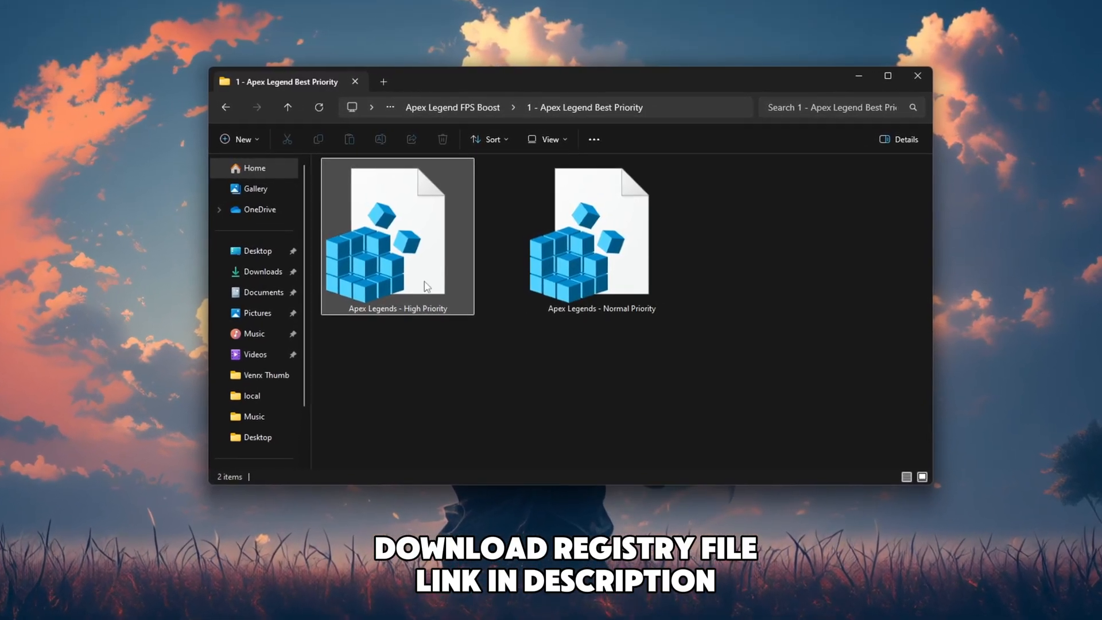
mouse_move(421, 281)
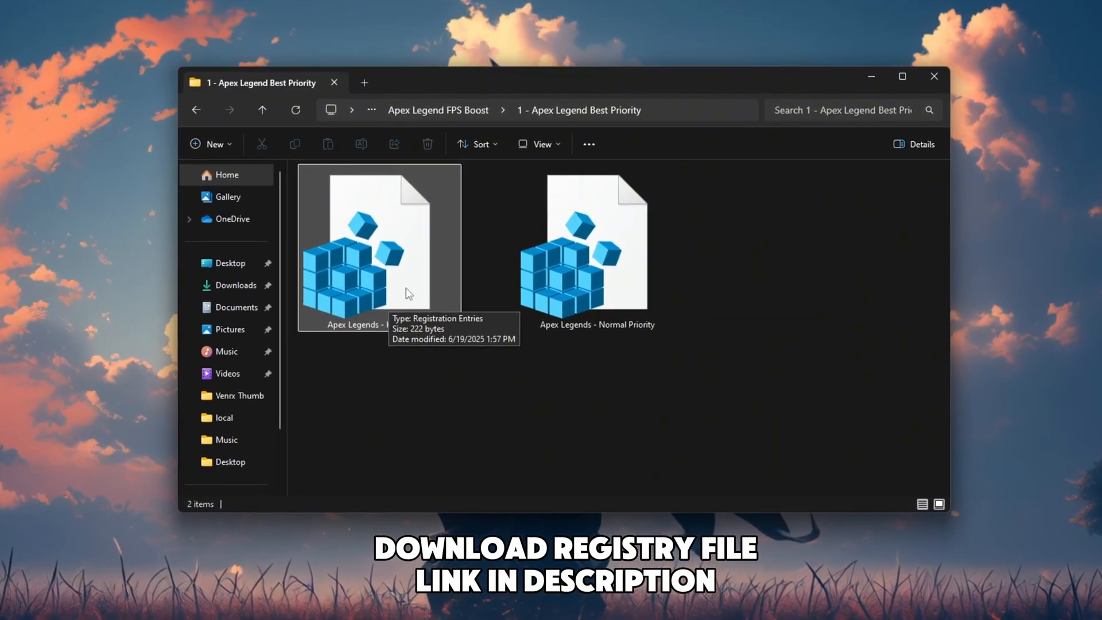
double_click(380, 245)
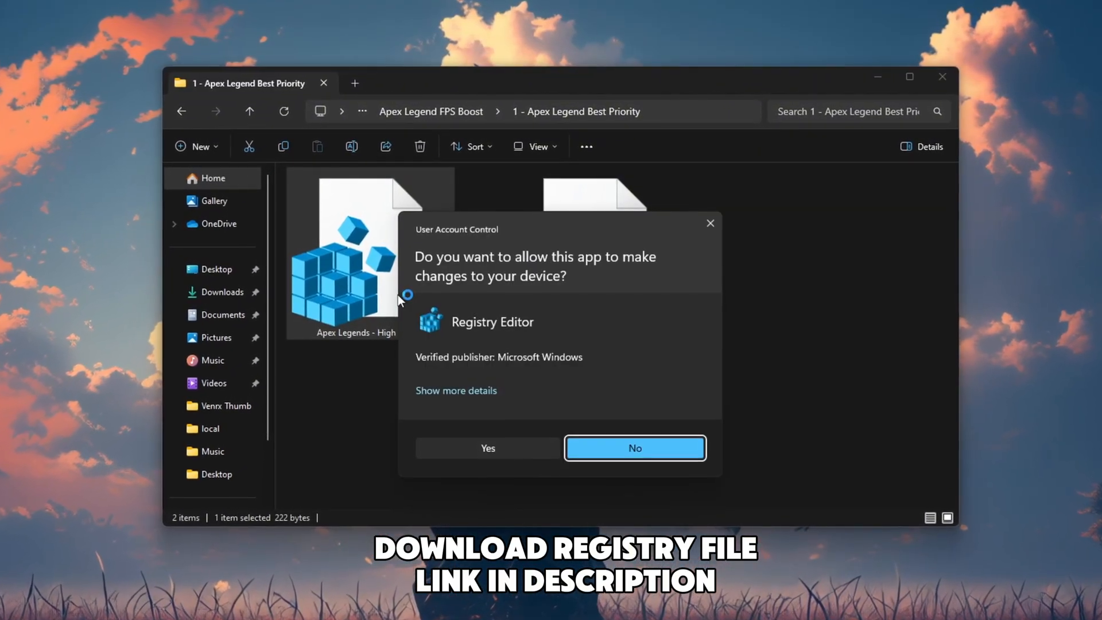
click(488, 447)
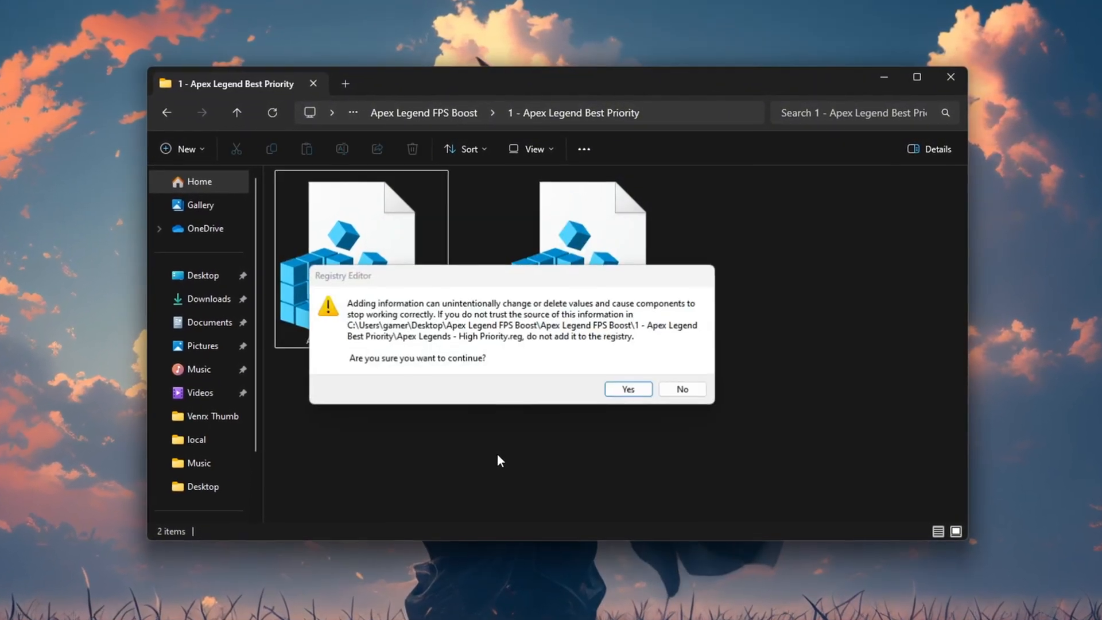
click(626, 389)
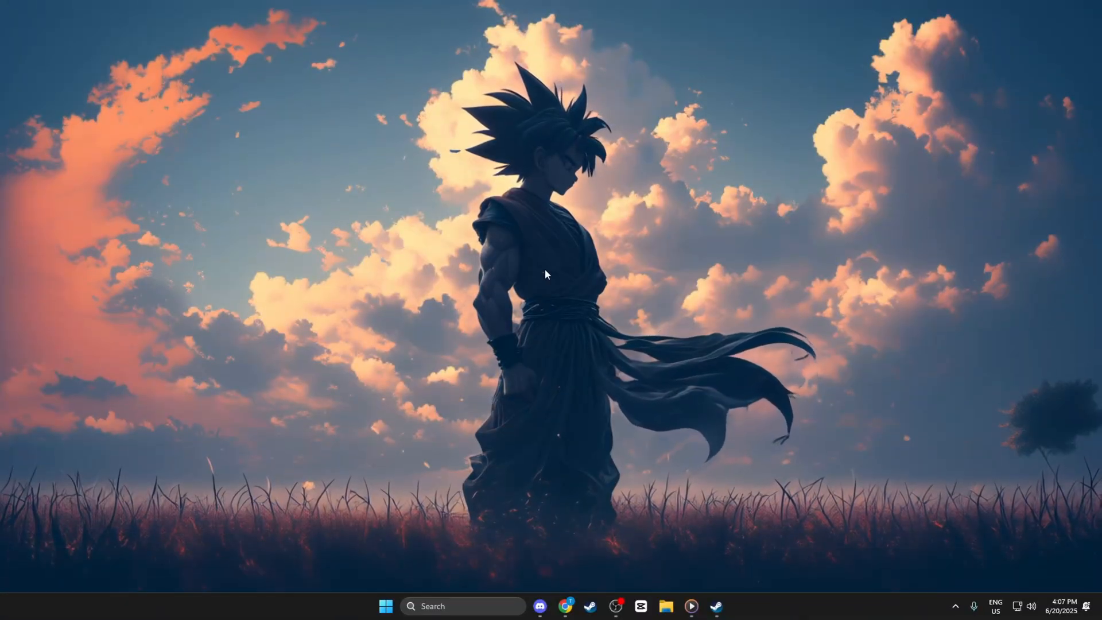
Step: Permanently delete the %temp% folder's 81 items, then launch Mem Reduct from 5- Program
key(Win+r)
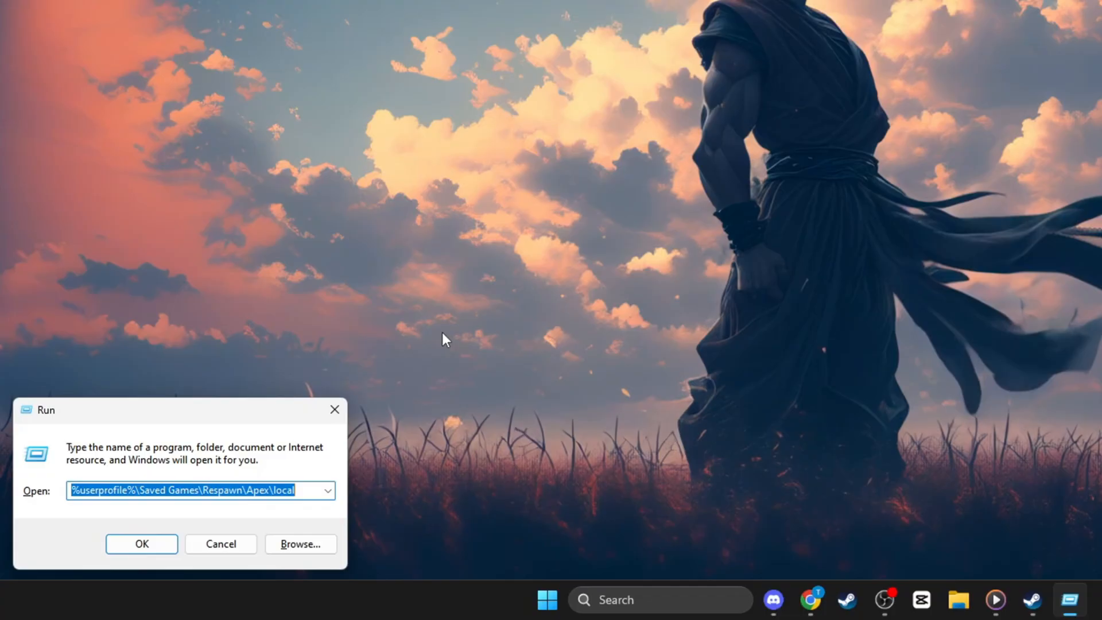
text(%temp%)
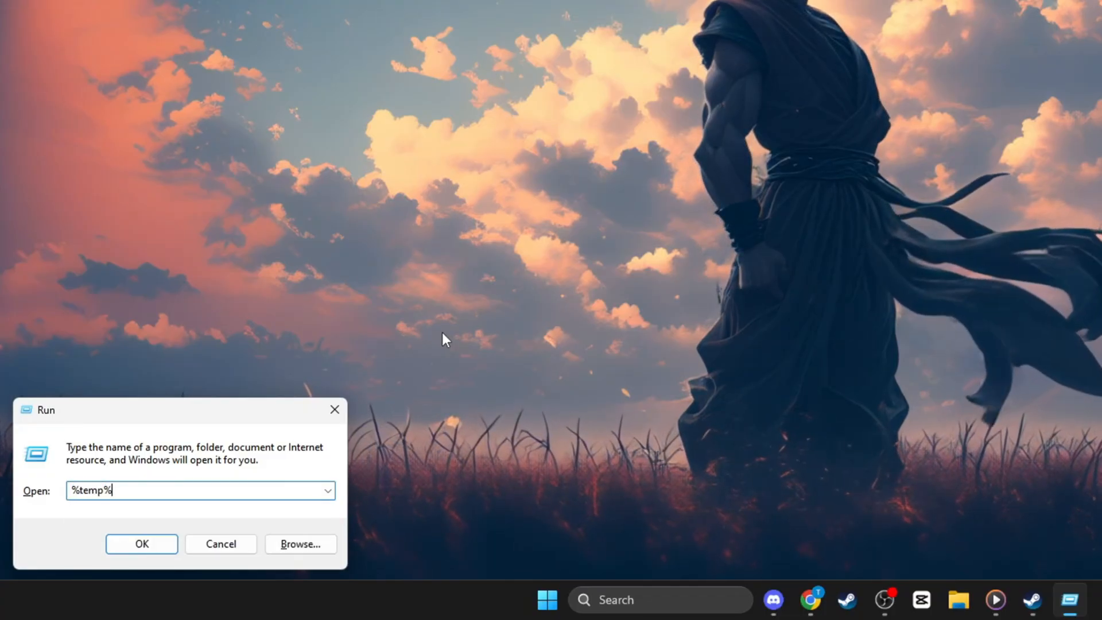
click(141, 543)
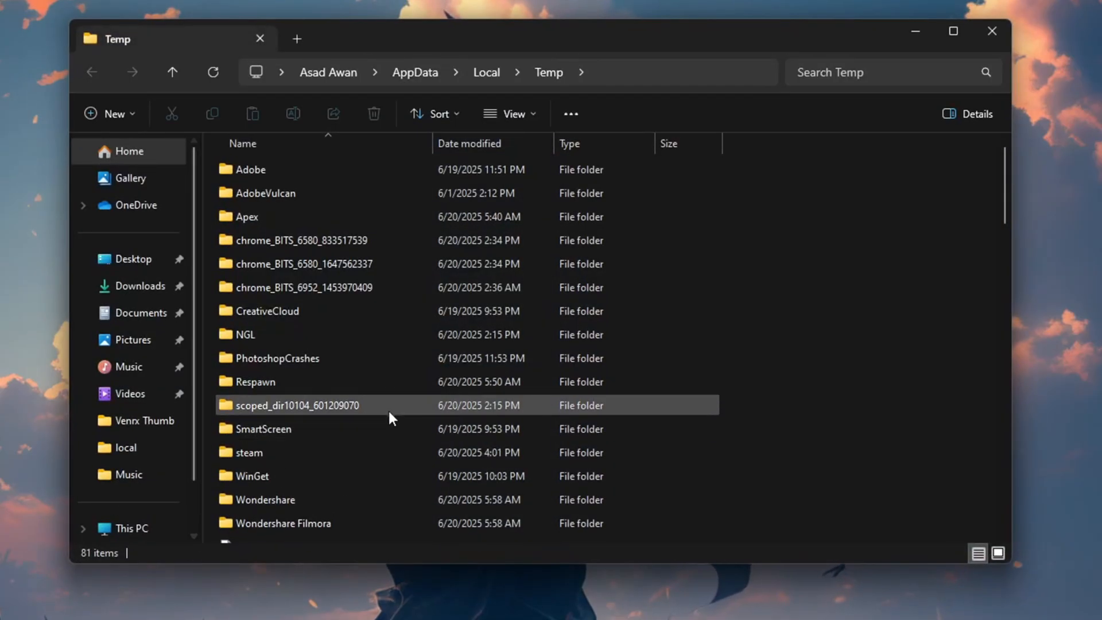
click(373, 114)
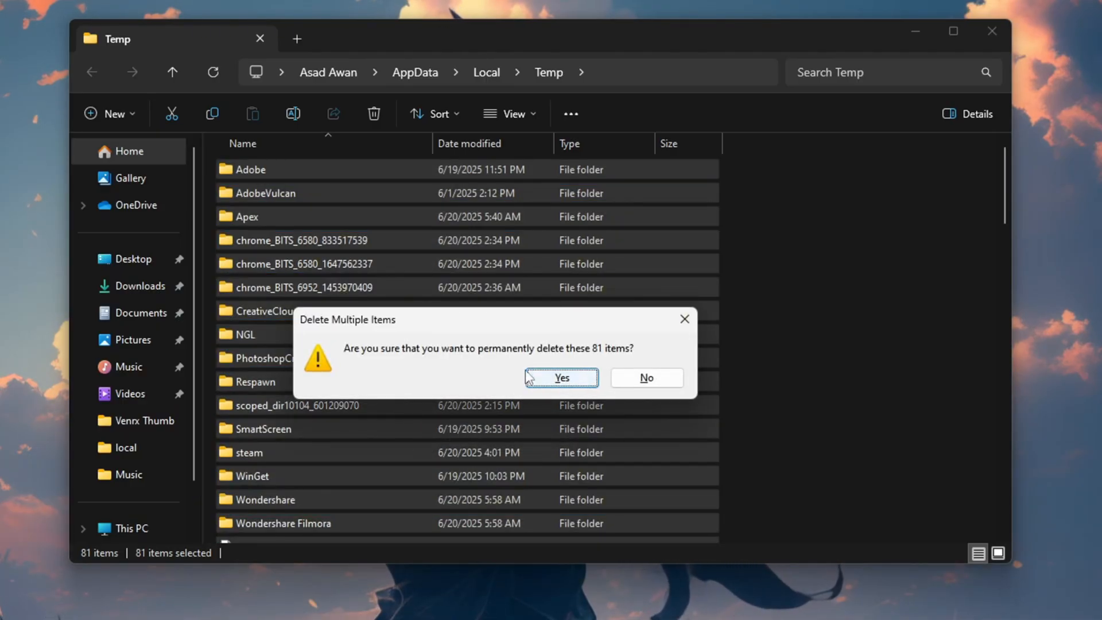
click(561, 377)
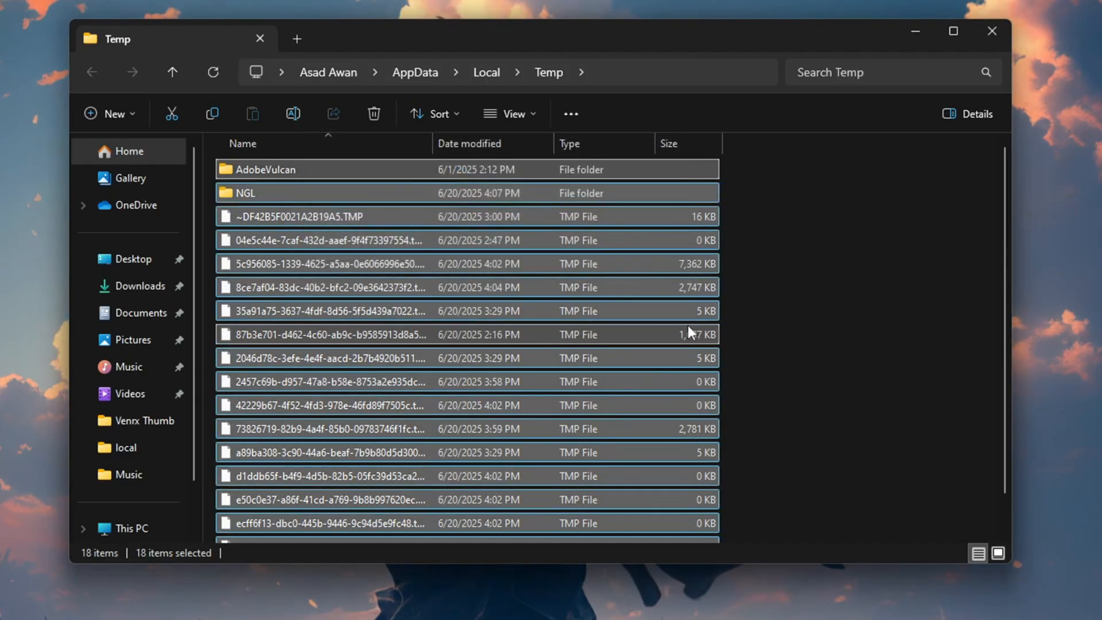
click(841, 316)
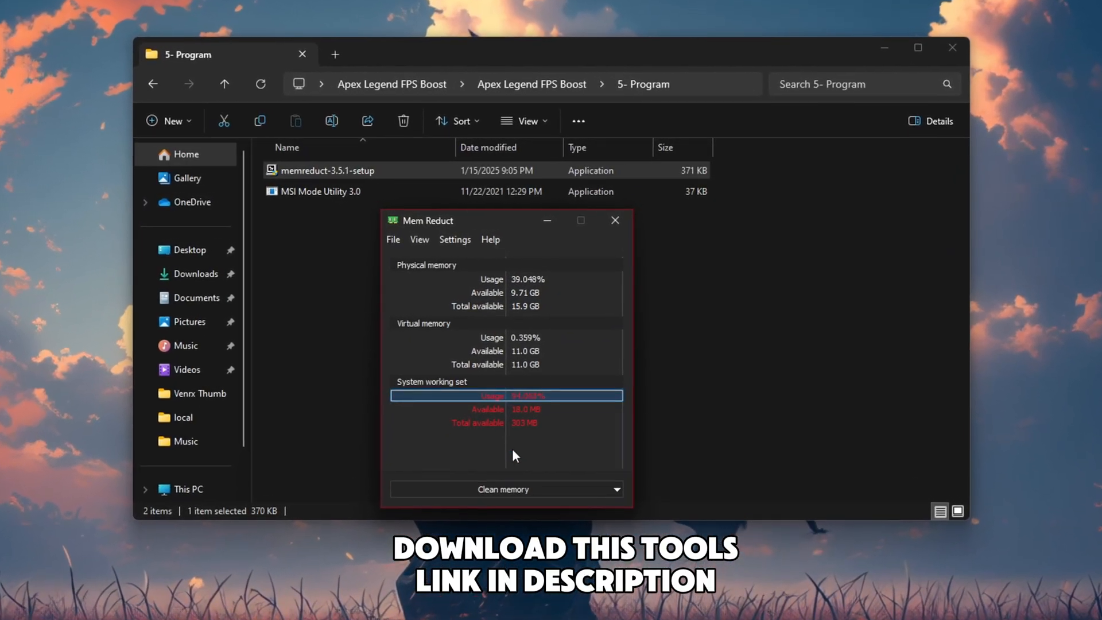
Step: Run Mem Reduct's Clean memory and confirm it
click(503, 489)
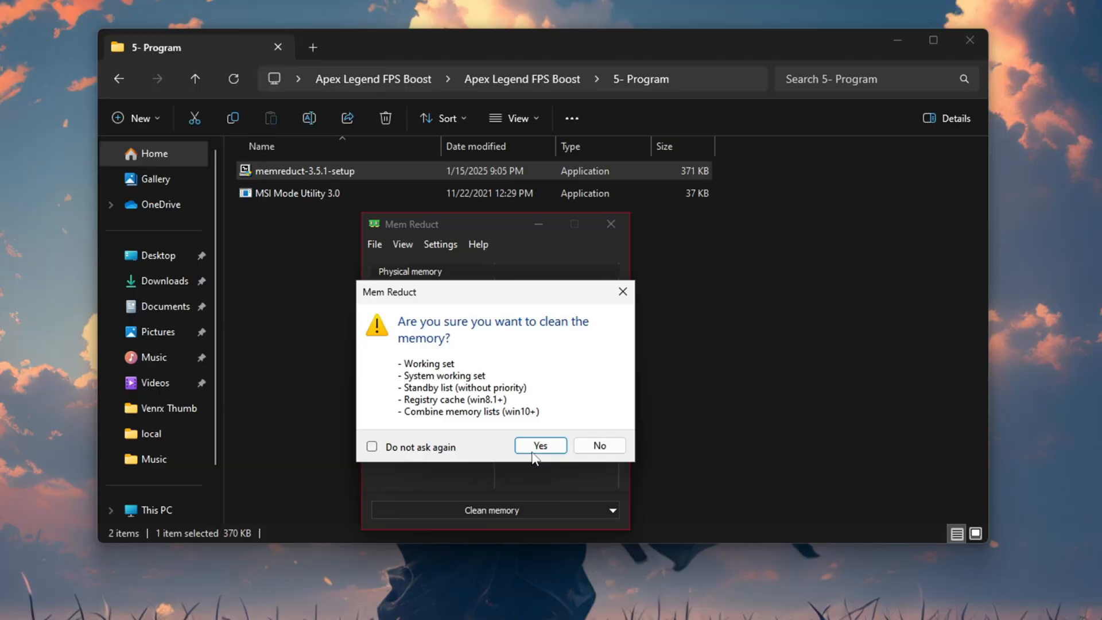
click(540, 445)
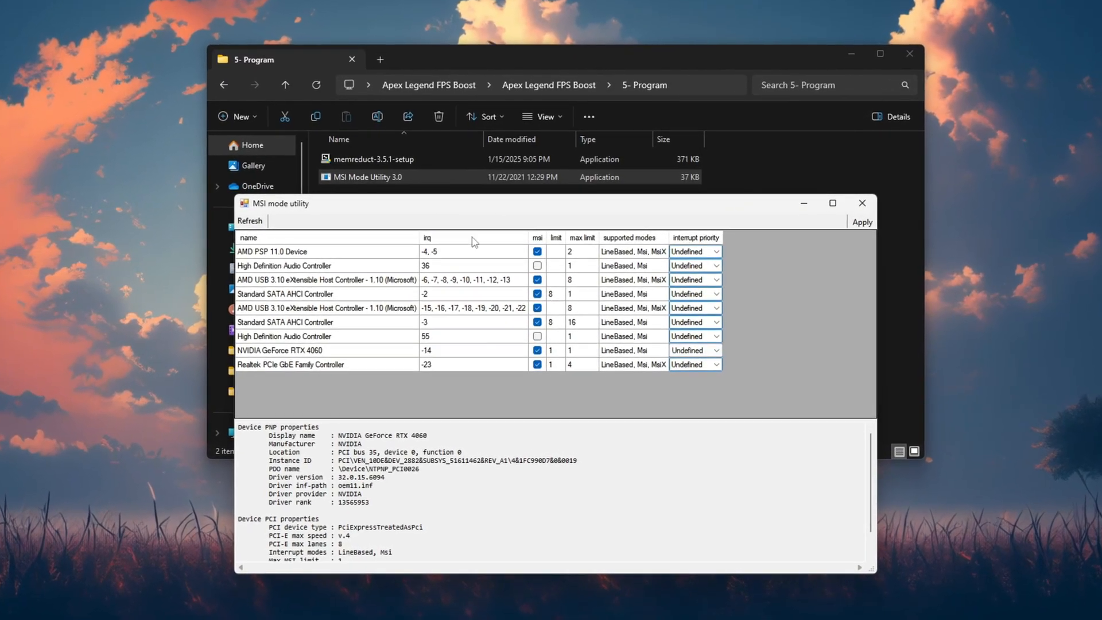
Step: Set the NVIDIA GeForce RTX 4060 interrupt priority to High and close the utility
click(280, 350)
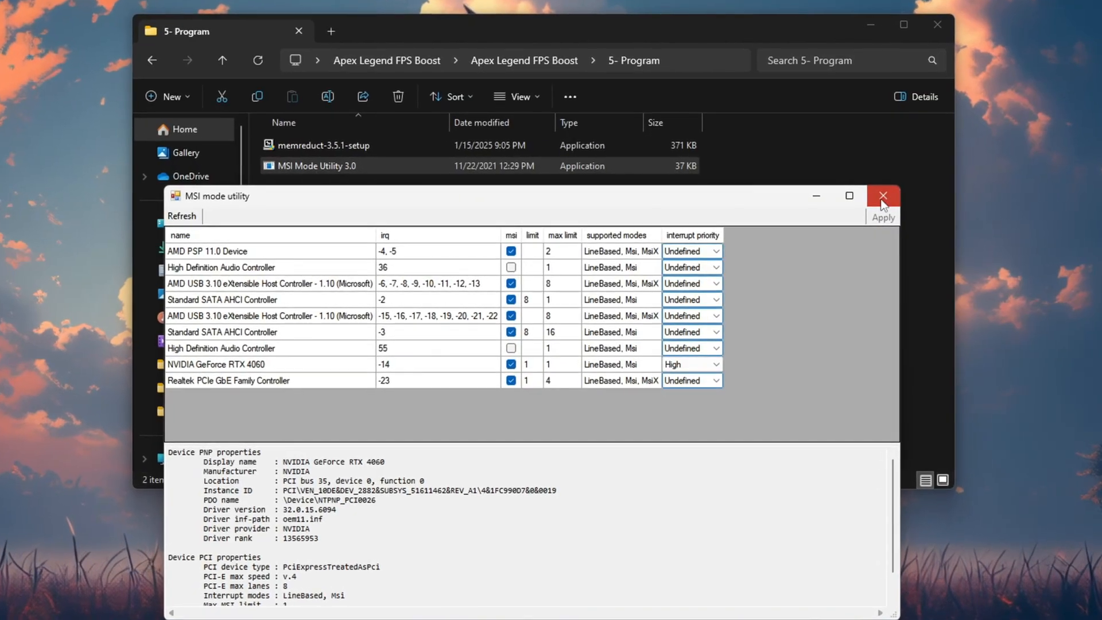
click(883, 195)
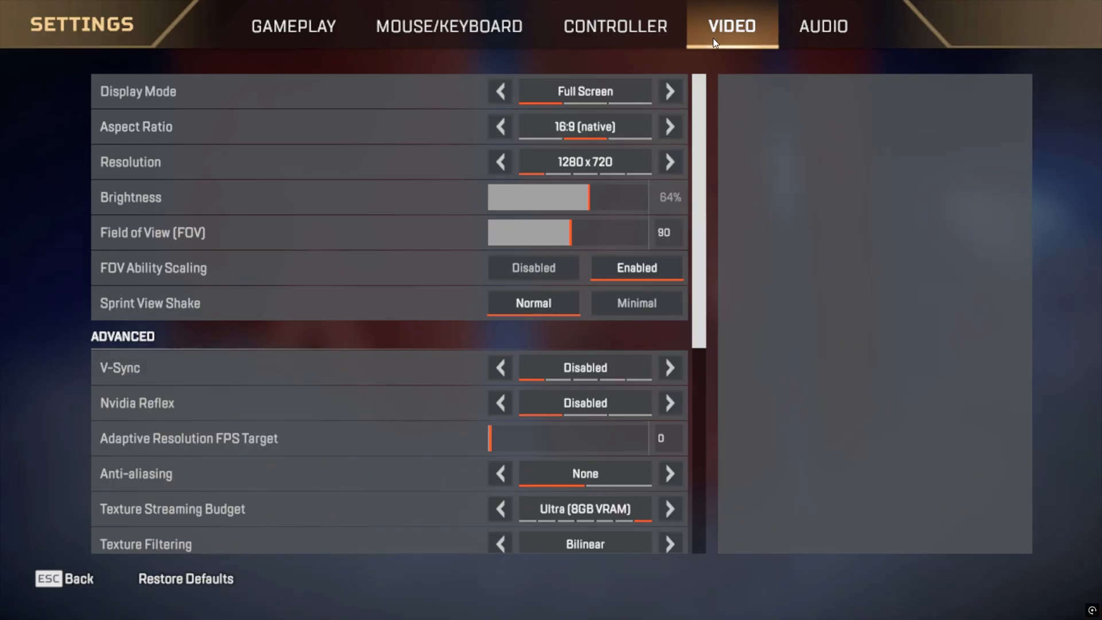
mouse_move(165, 102)
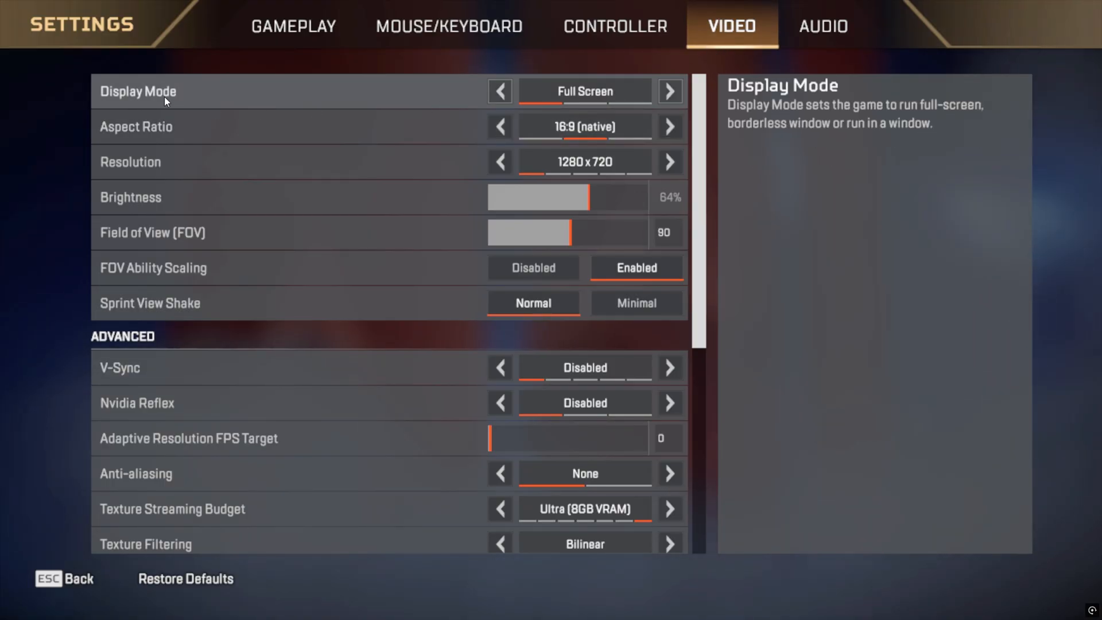
mouse_move(580, 105)
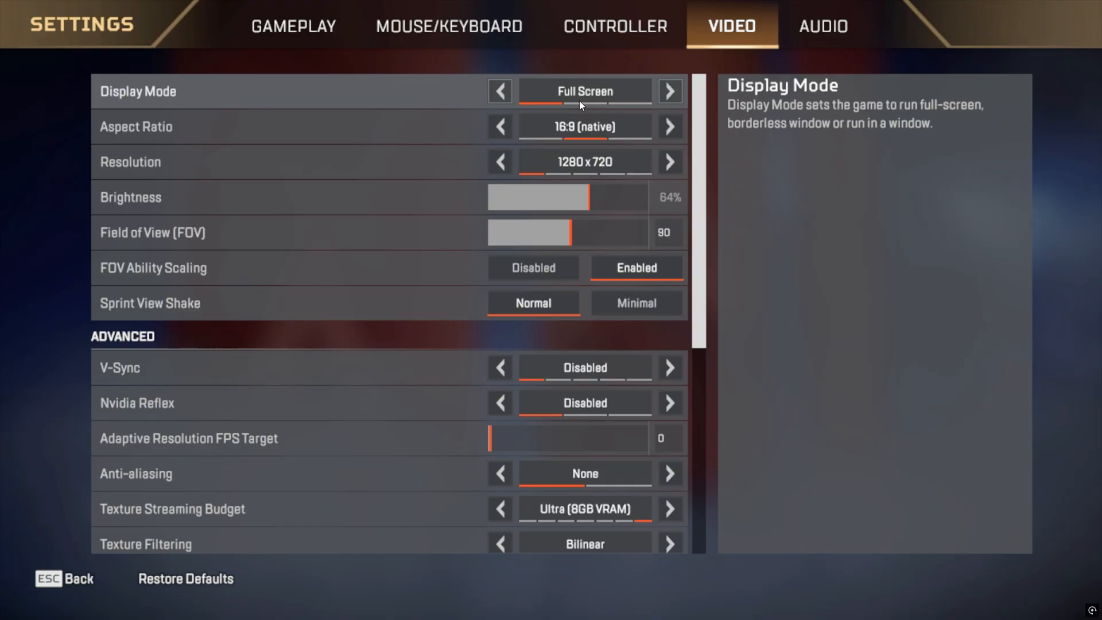
mouse_move(116, 142)
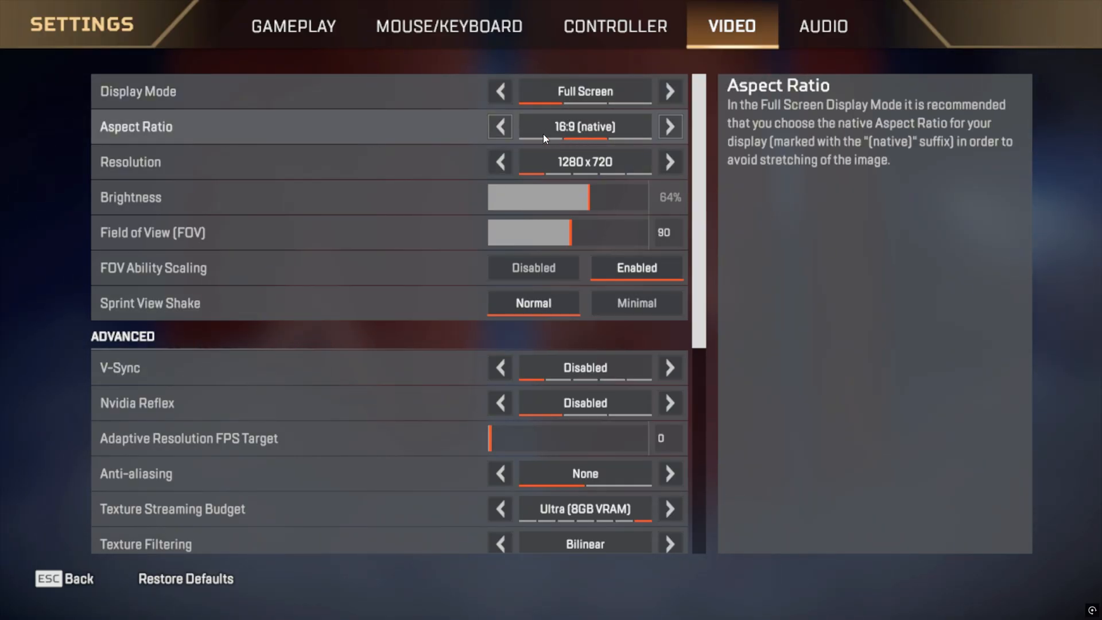
mouse_move(460, 167)
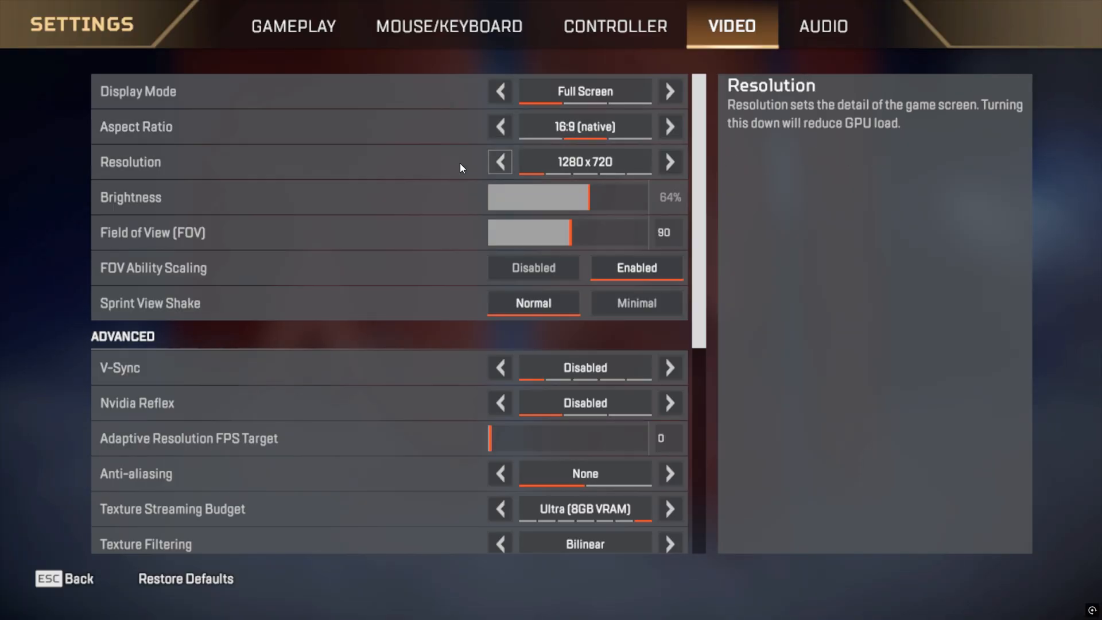
mouse_move(119, 175)
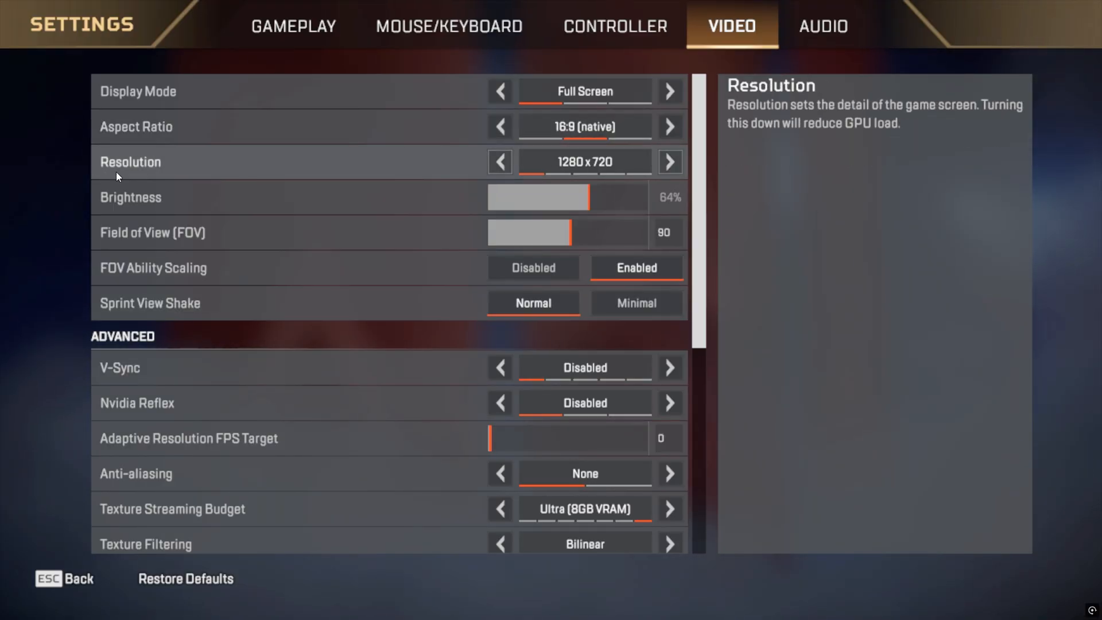
Step: Keep resolution at 1280x720 (after trying 1360x768) and drag the Adaptive Resolution FPS Target to 0
click(667, 162)
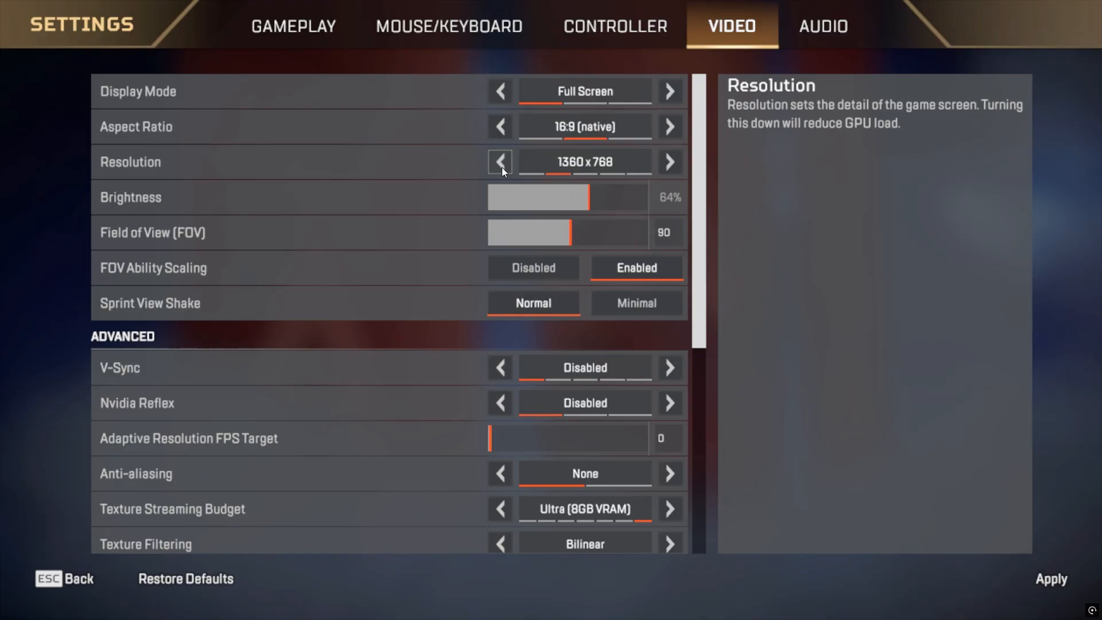
click(499, 162)
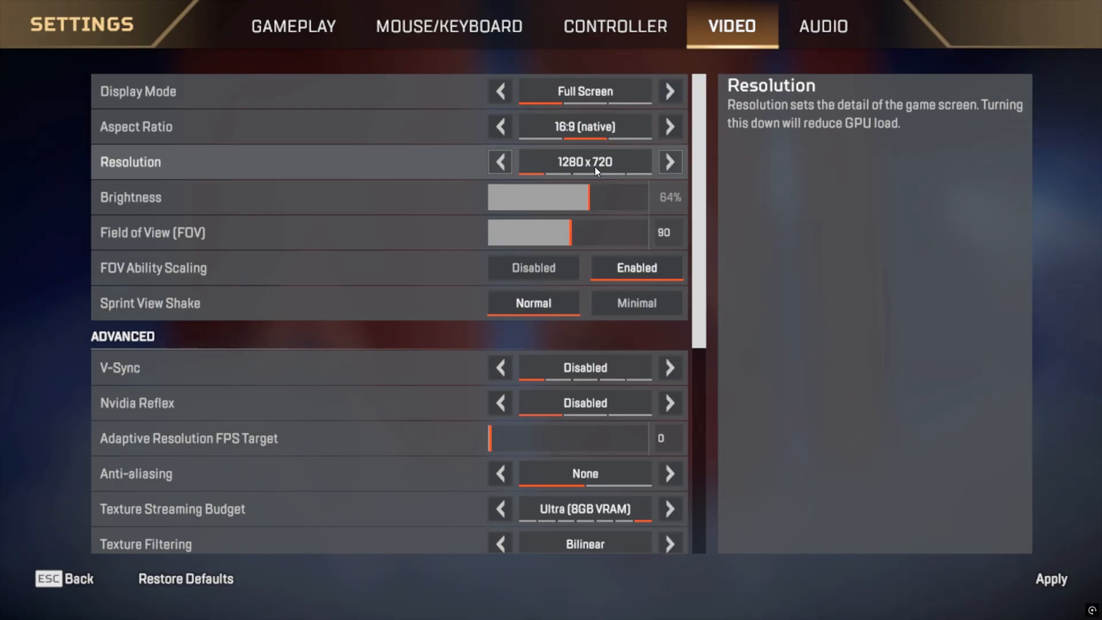
mouse_move(556, 174)
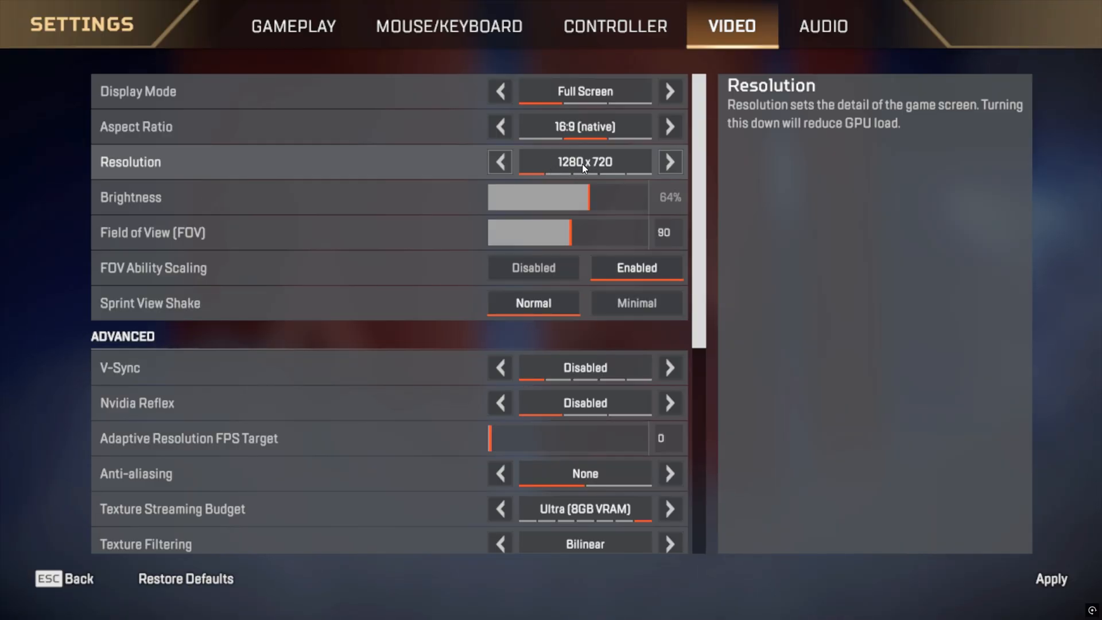
mouse_move(639, 342)
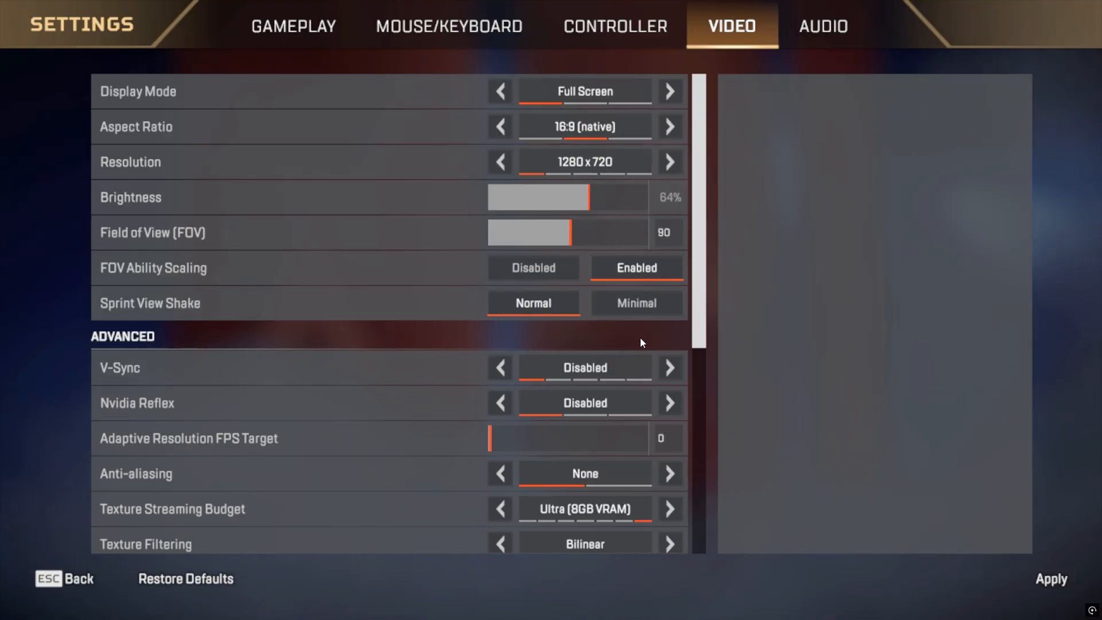
mouse_move(559, 380)
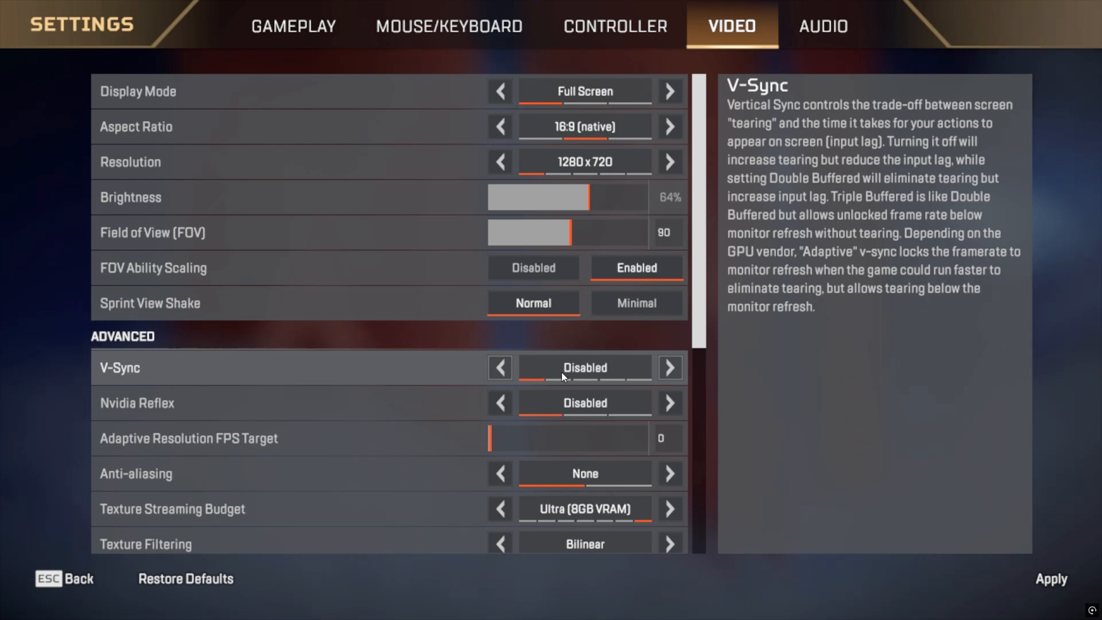
mouse_move(313, 450)
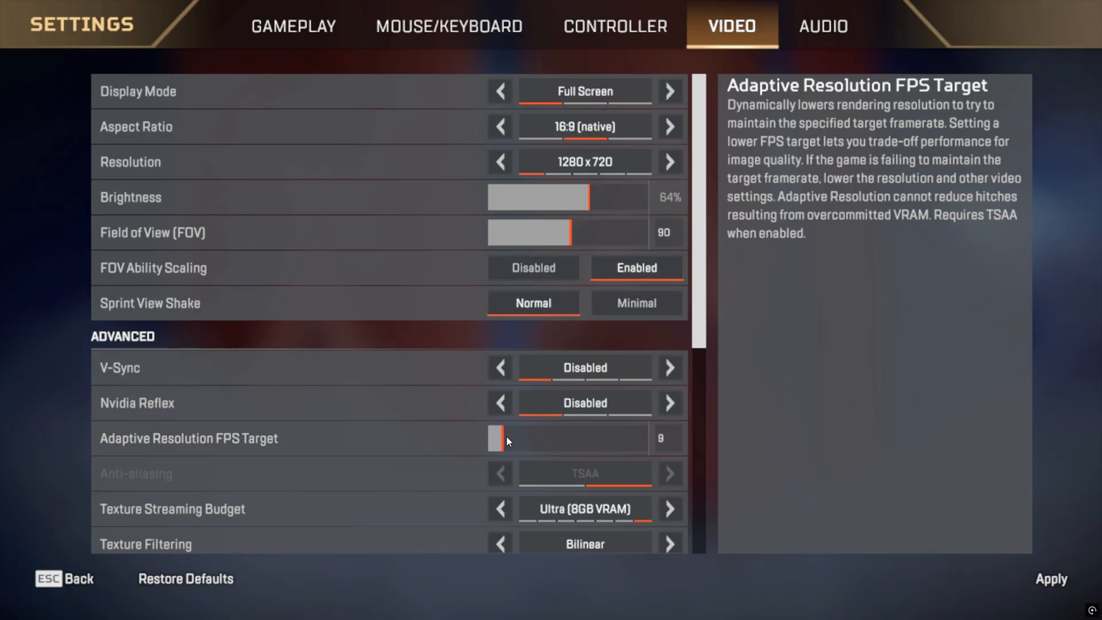
drag(513, 438, 489, 437)
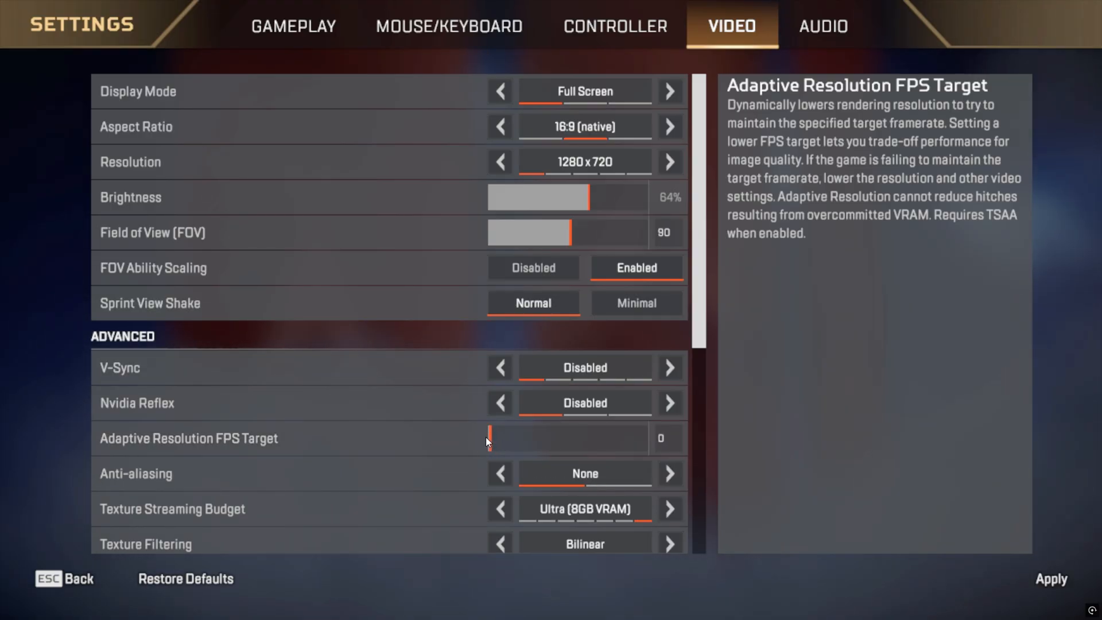
Step: Restore Texture Streaming Budget to Ultra and raise Ambient Occlusion Quality through Medium to High
scroll(down, 3)
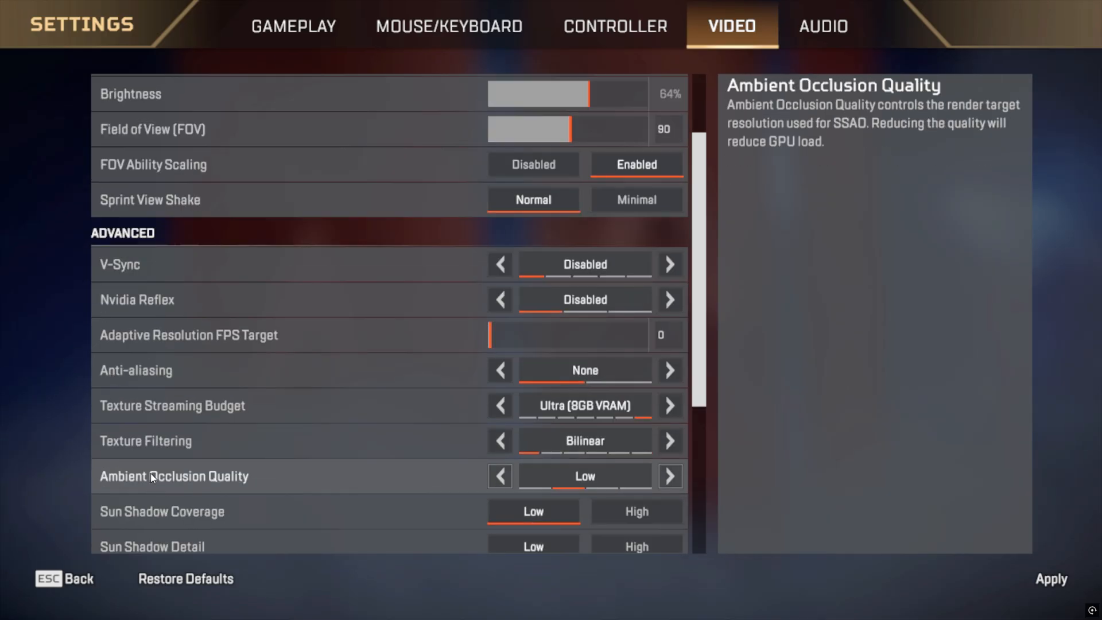
scroll(down, 3)
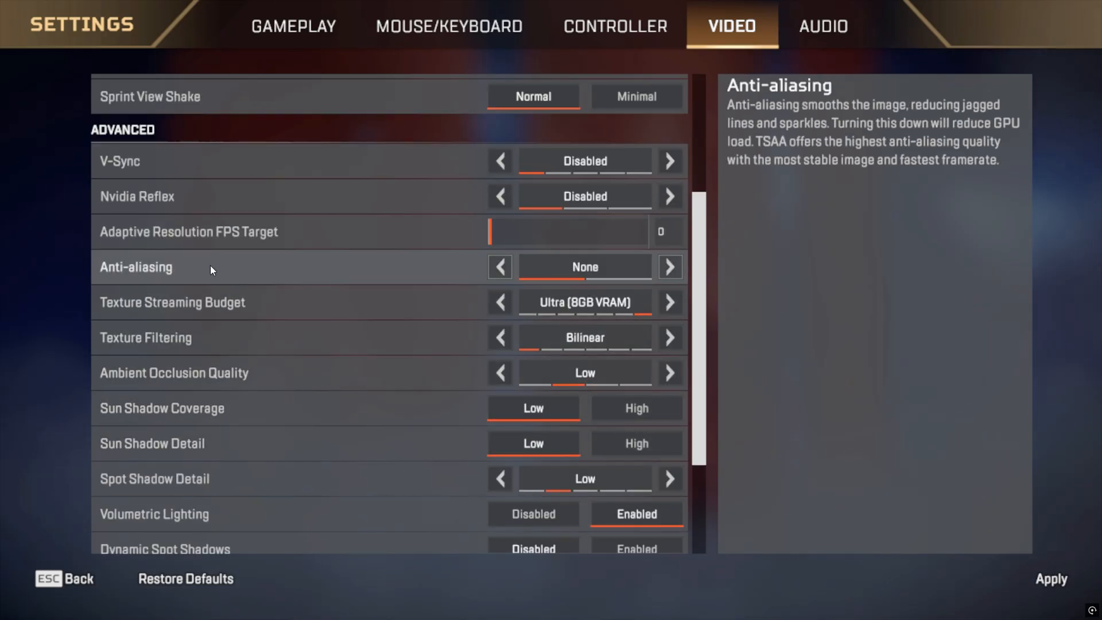
mouse_move(179, 302)
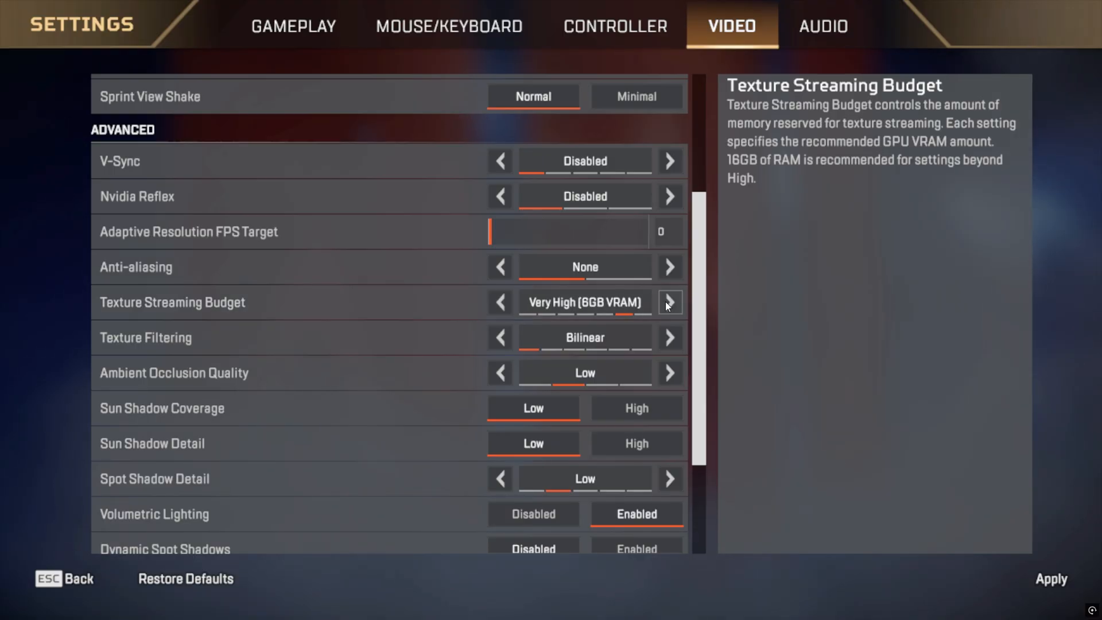
click(668, 302)
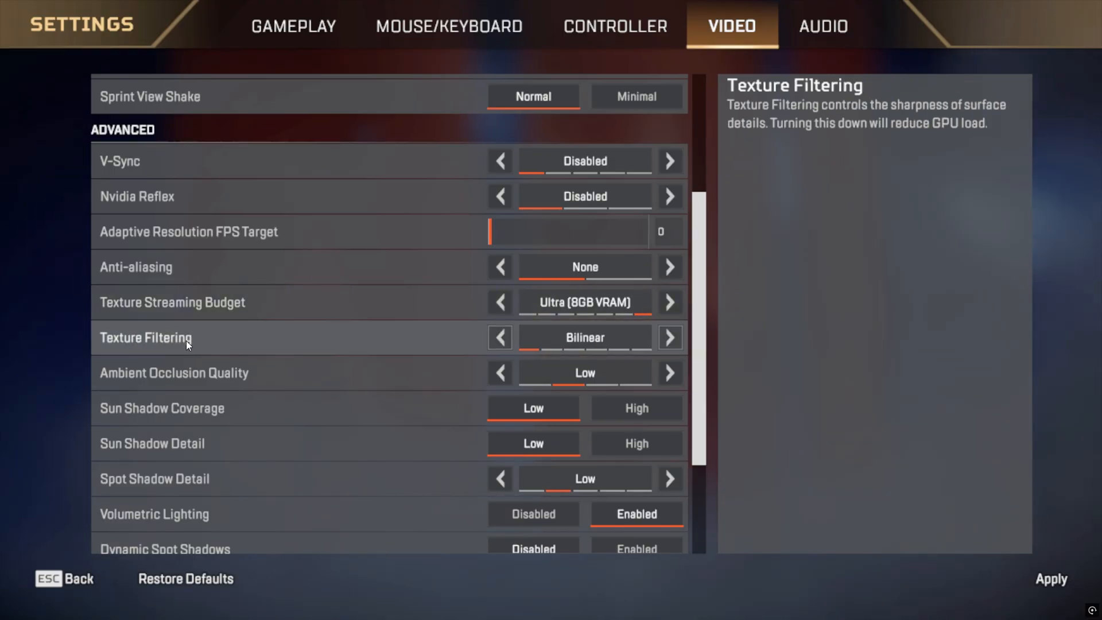
mouse_move(576, 347)
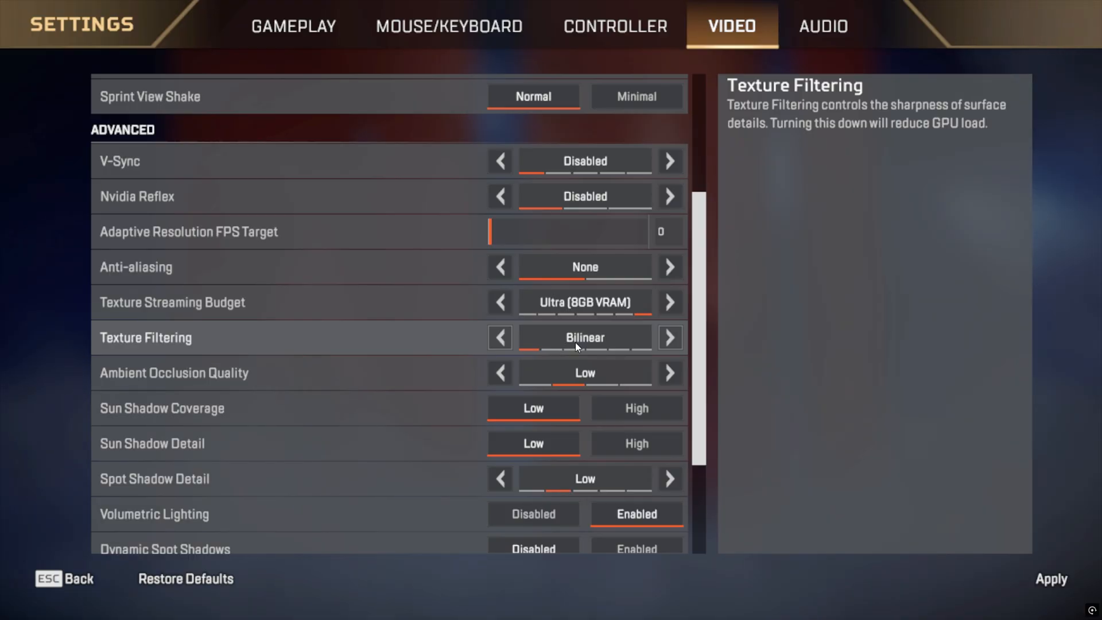
mouse_move(559, 380)
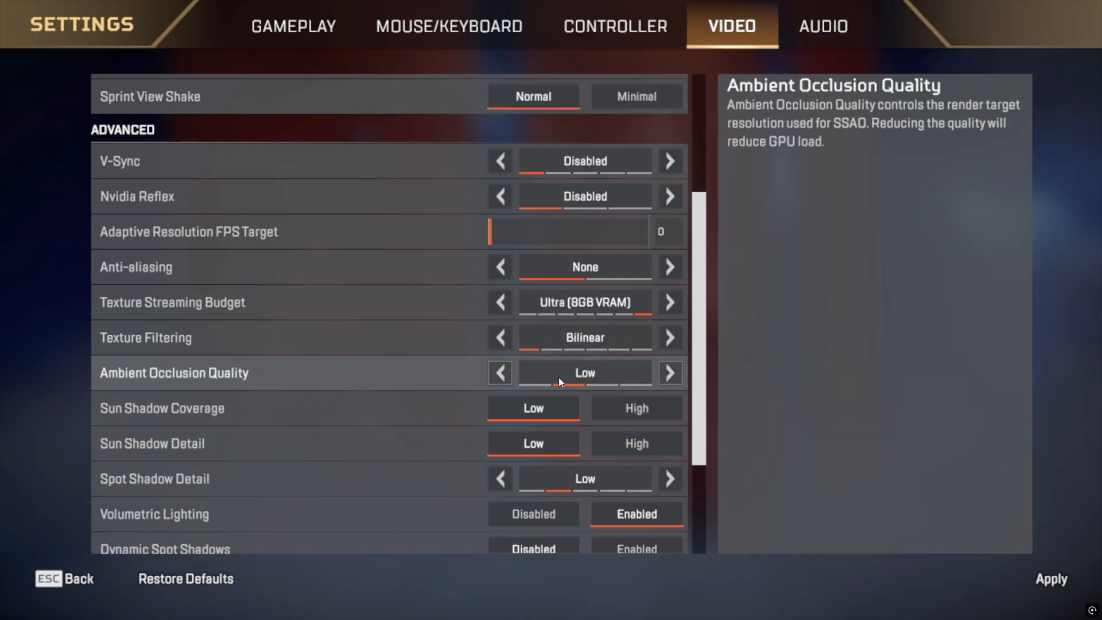
click(668, 372)
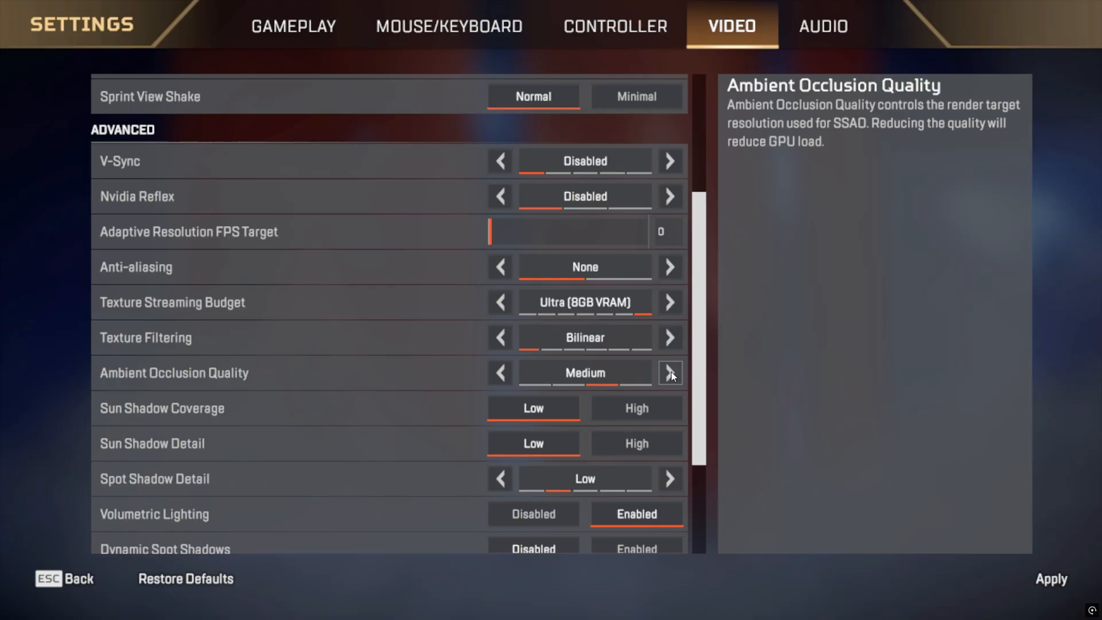
click(669, 372)
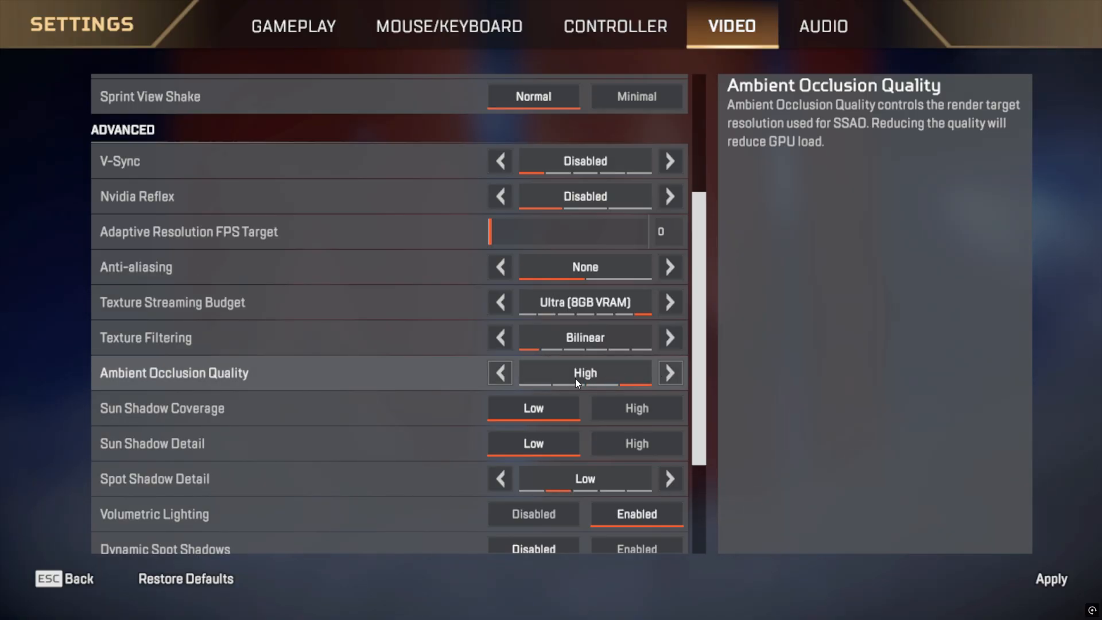
mouse_move(373, 449)
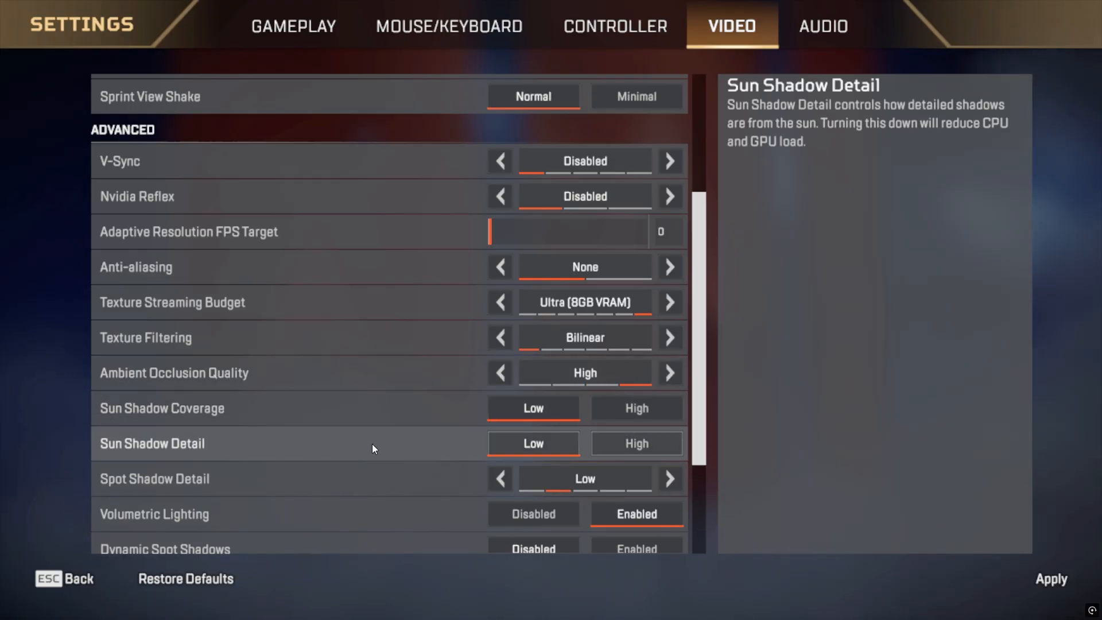
scroll(down, 3)
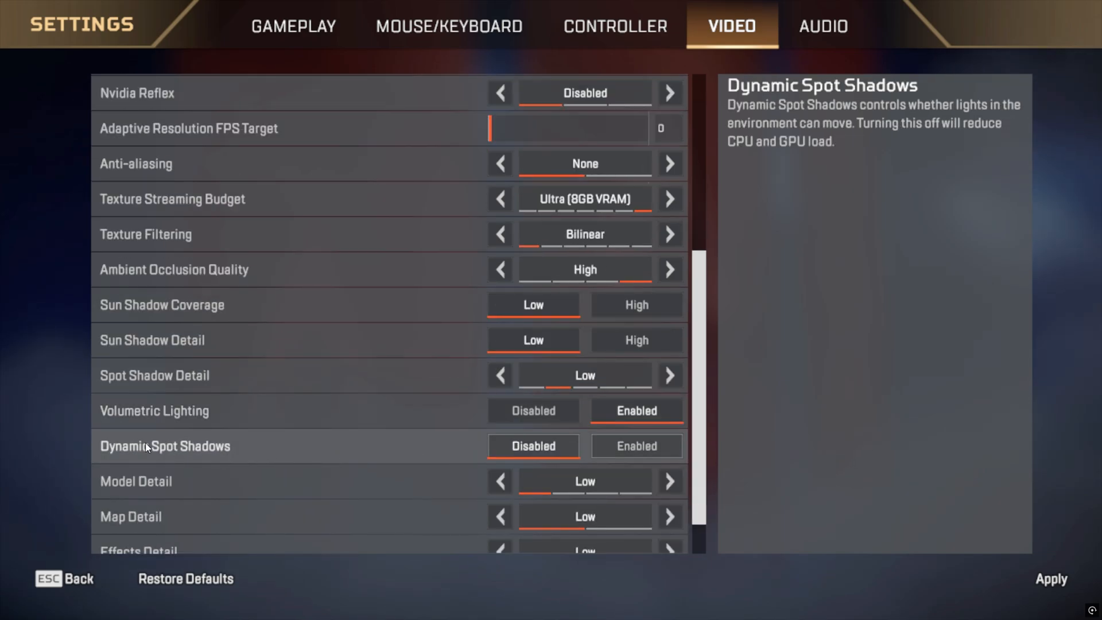
mouse_move(165, 424)
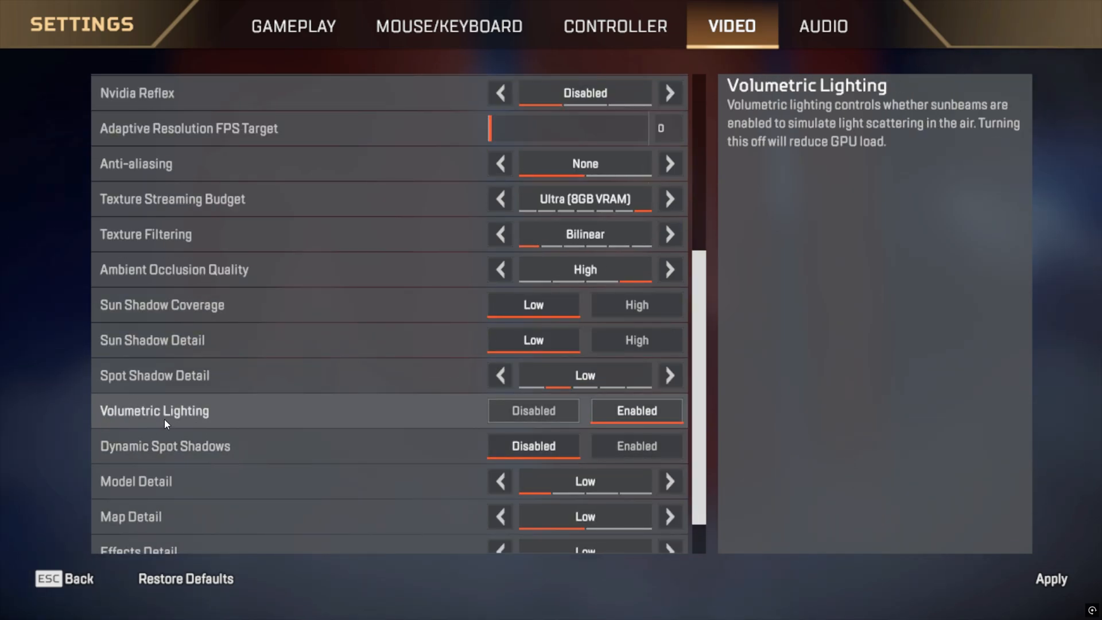
mouse_move(312, 464)
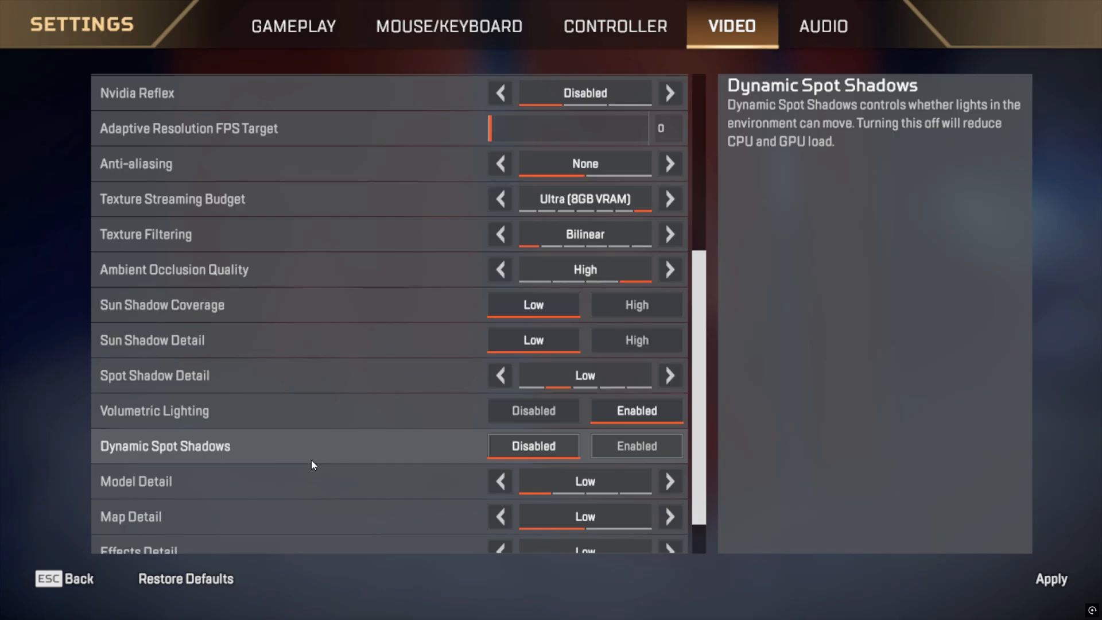
mouse_move(635, 411)
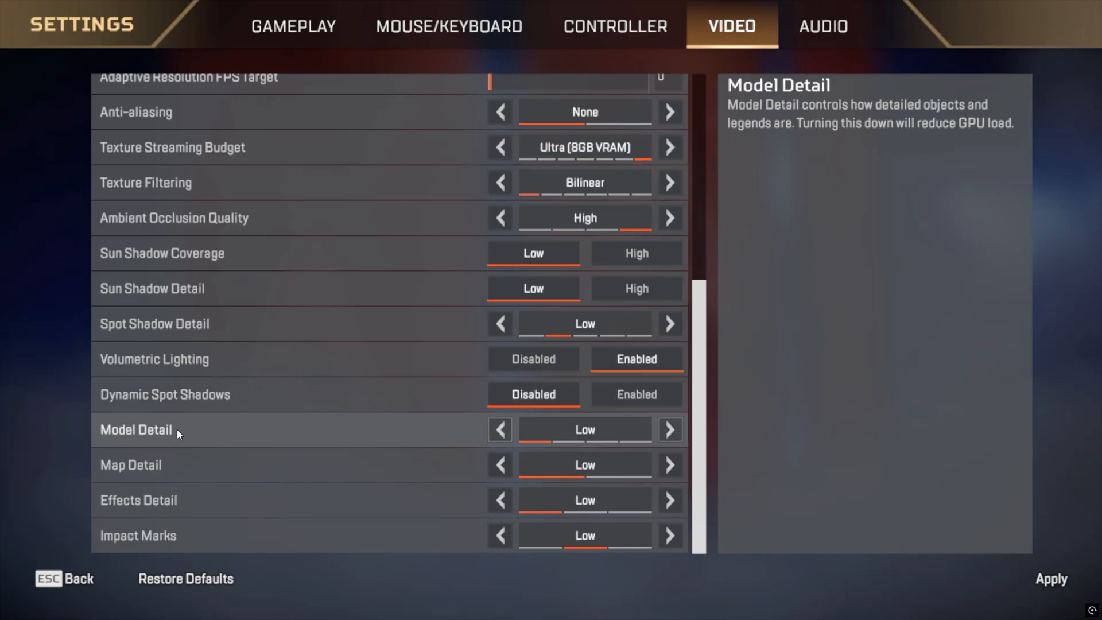
mouse_move(156, 476)
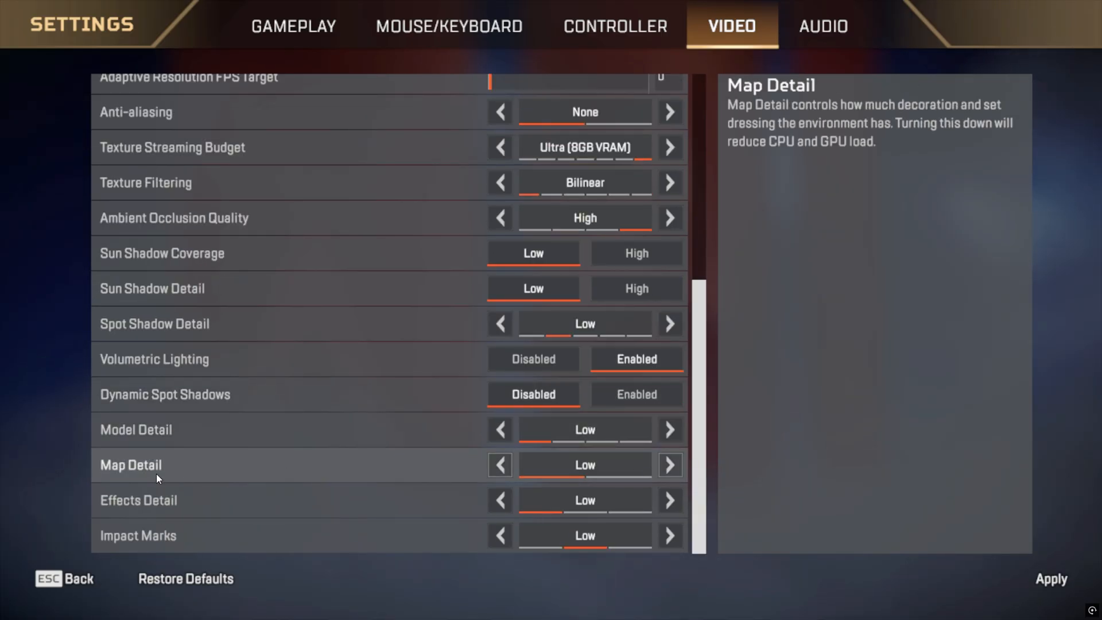
mouse_move(556, 499)
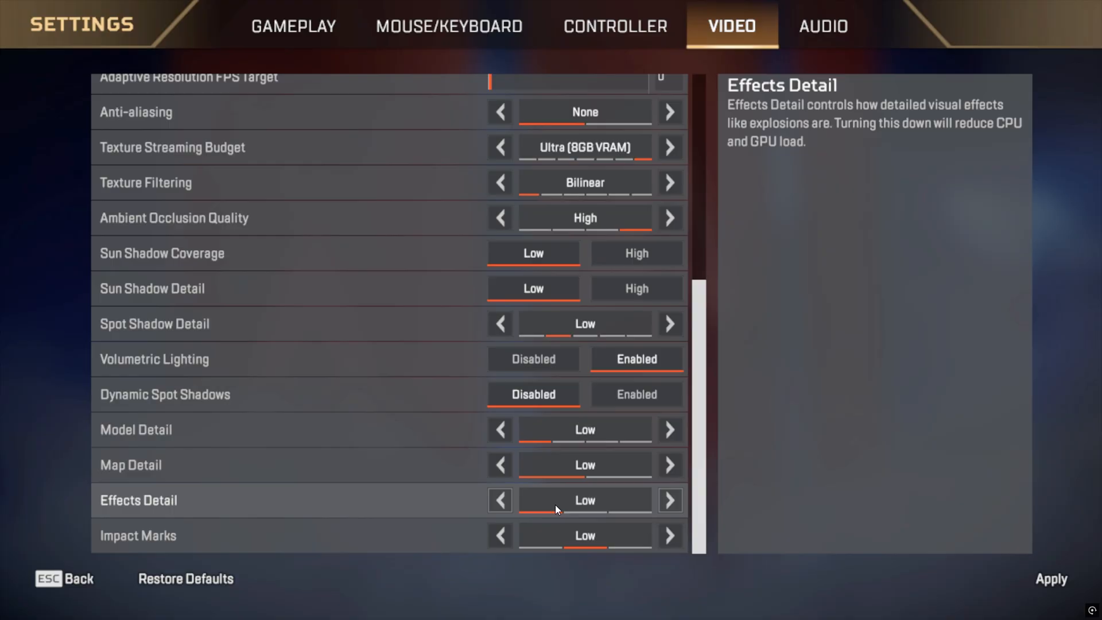
mouse_move(585, 535)
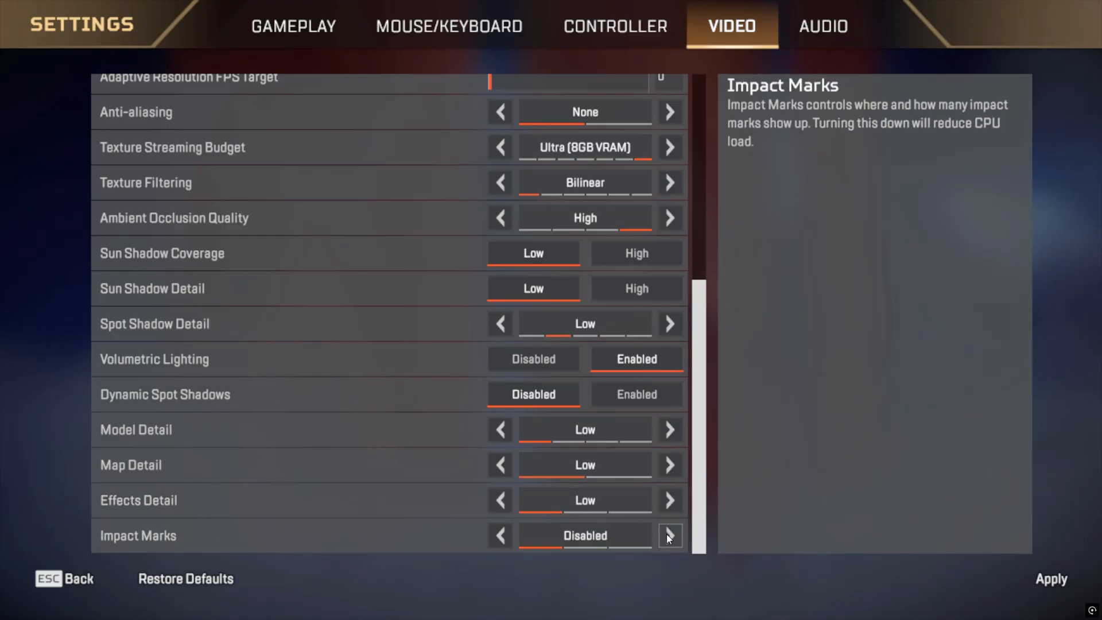
mouse_move(314, 476)
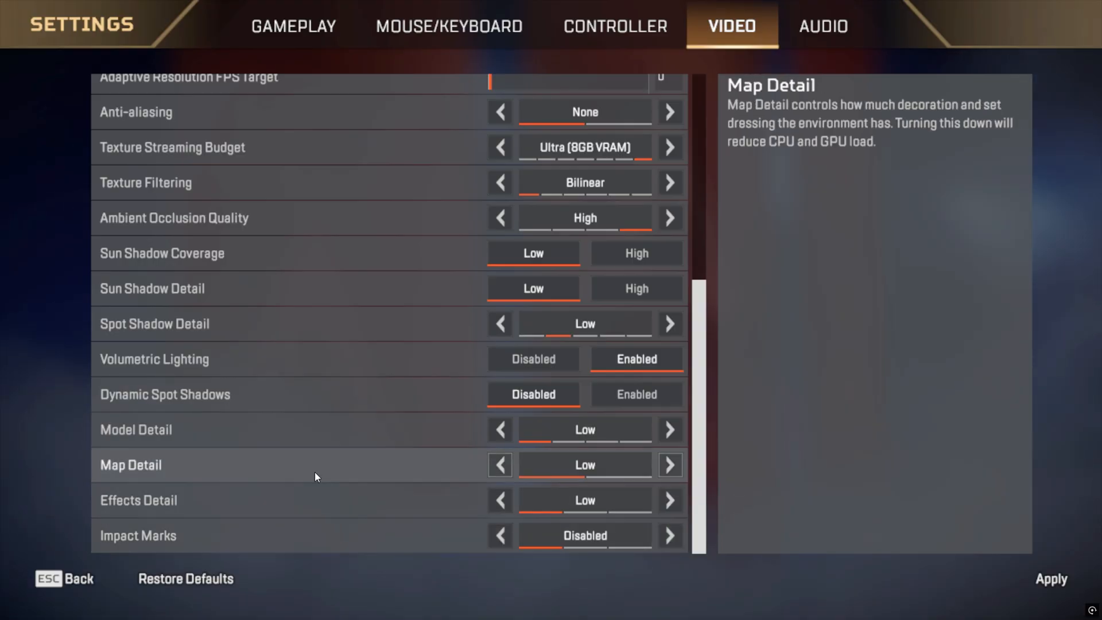
mouse_move(361, 482)
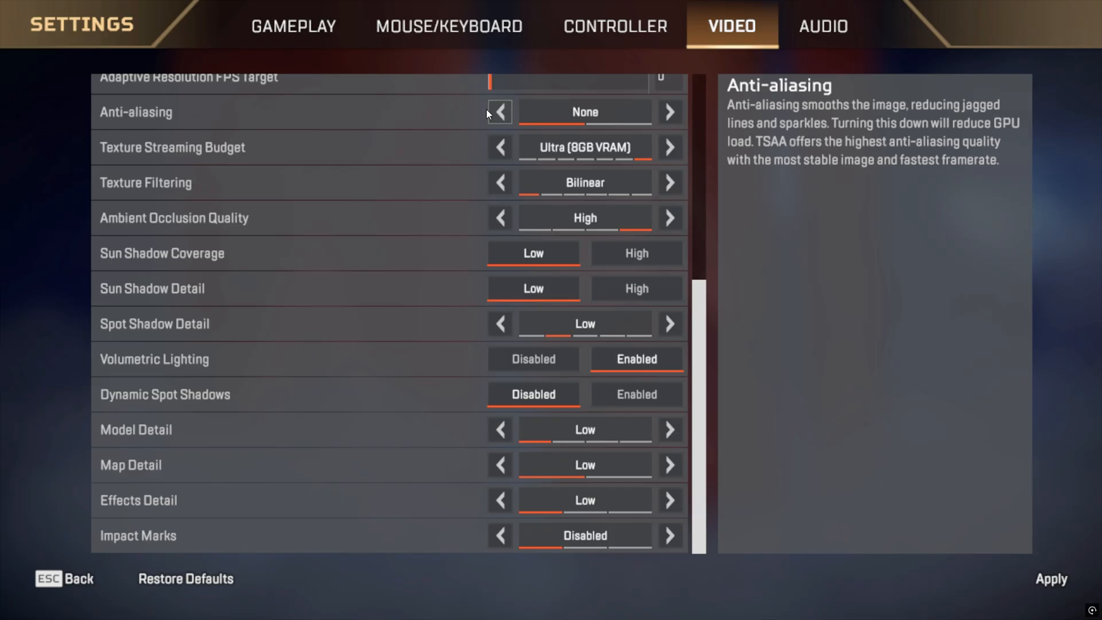
mouse_move(569, 122)
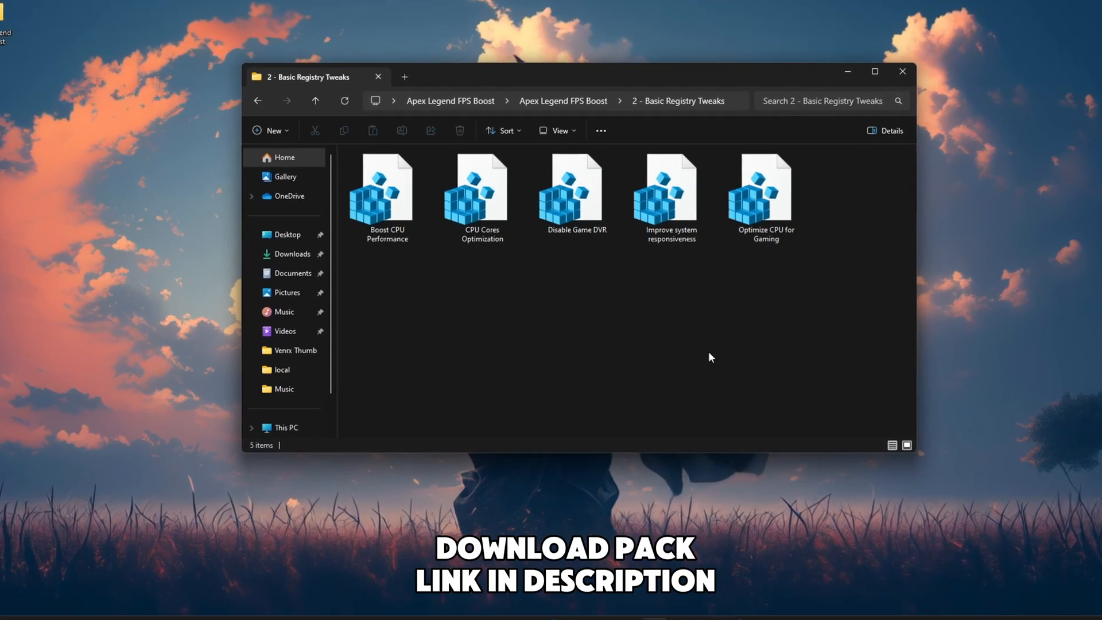
key(ctrl+a)
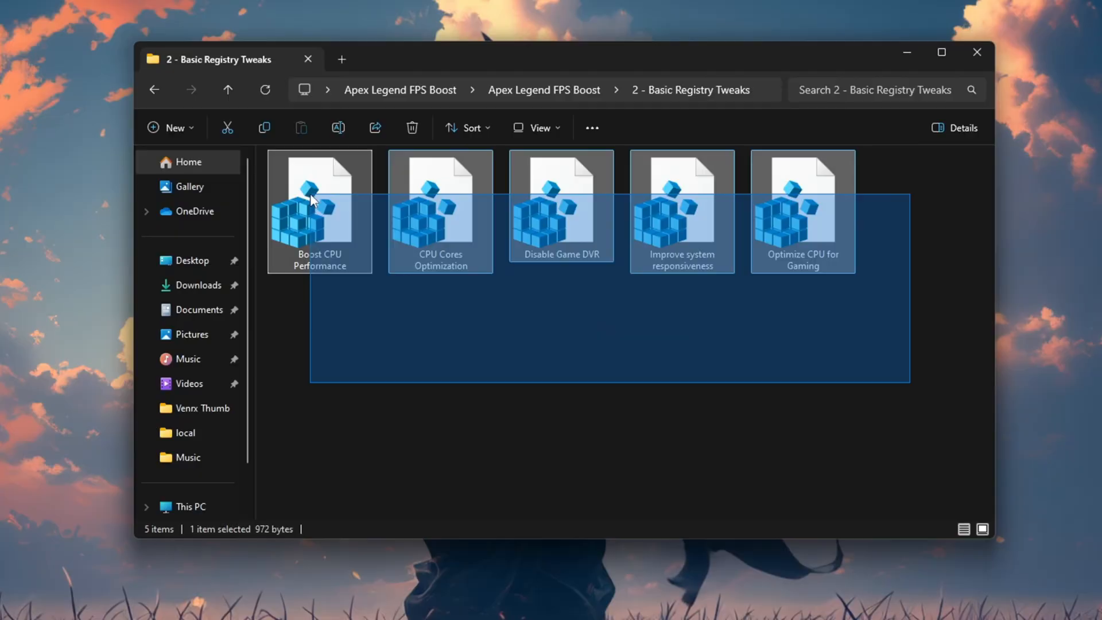
click(463, 355)
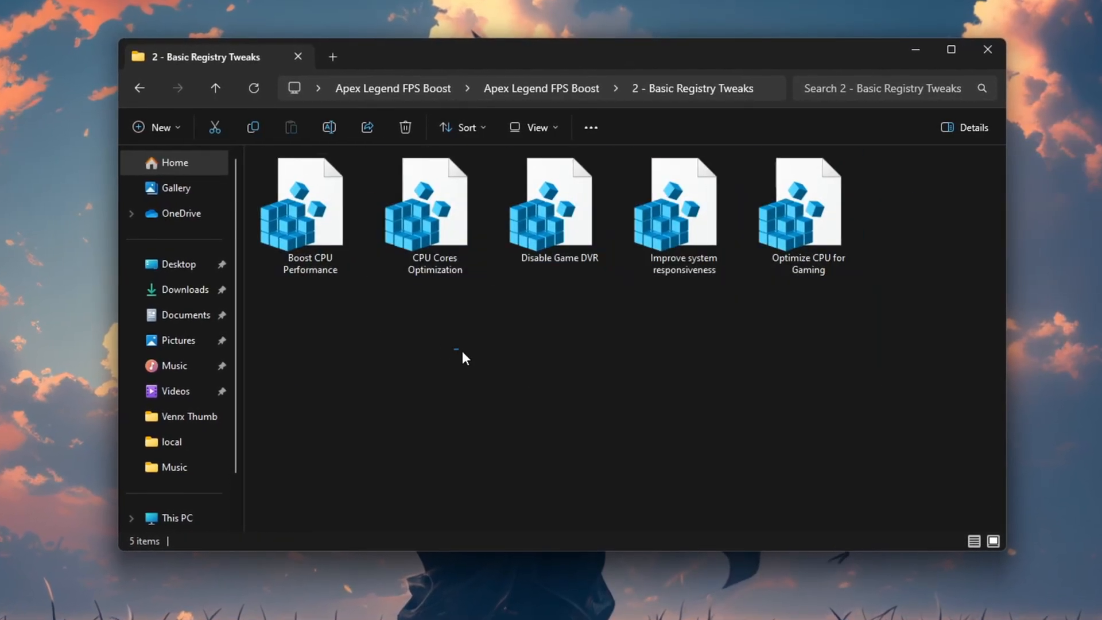